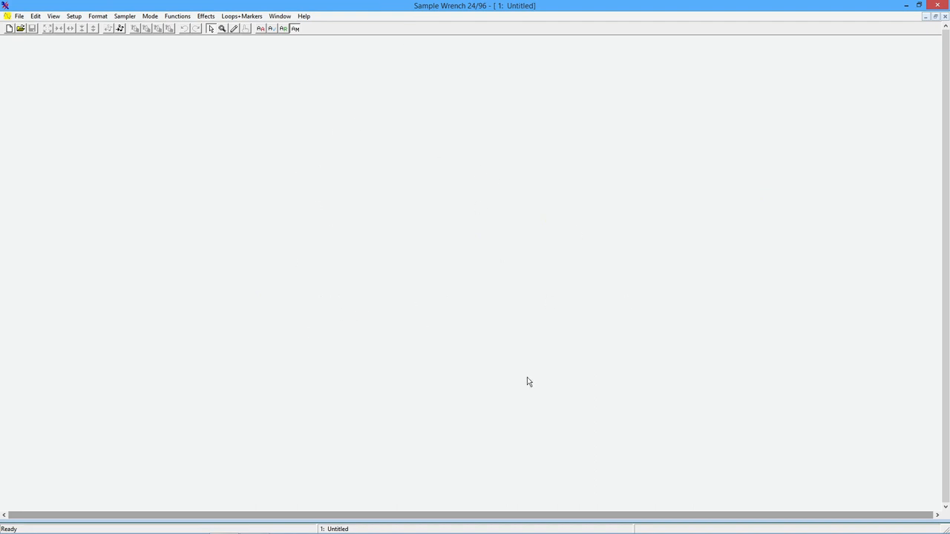
pyautogui.moveTo(917, 34)
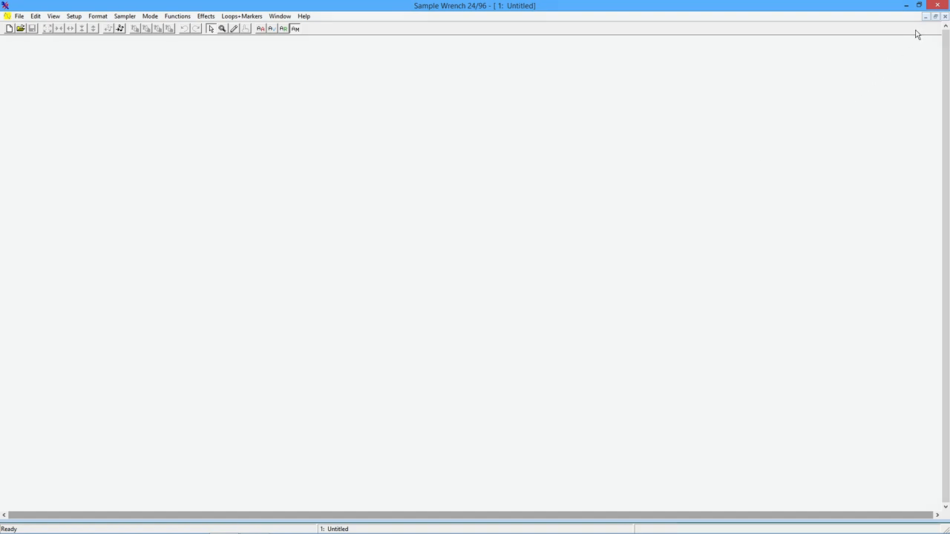
pyautogui.moveTo(95, 104)
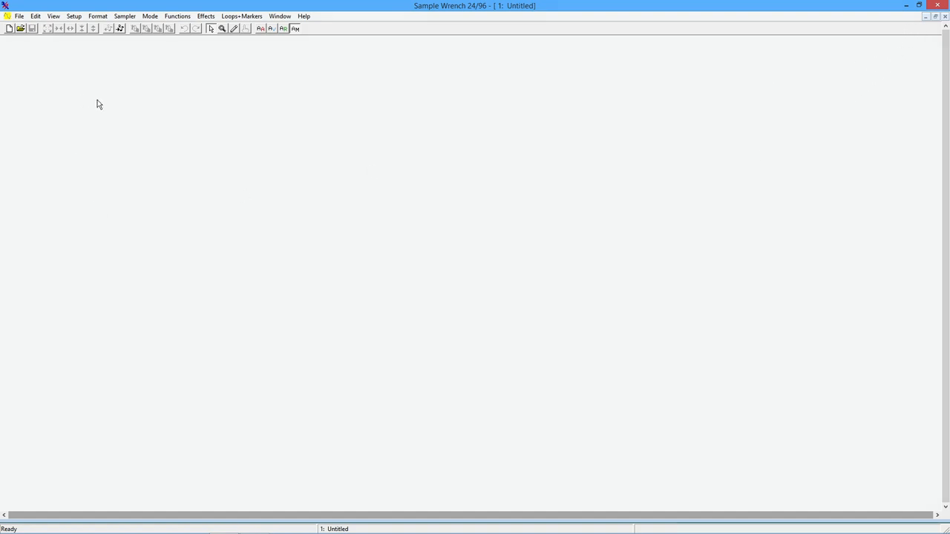
pyautogui.moveTo(92, 102)
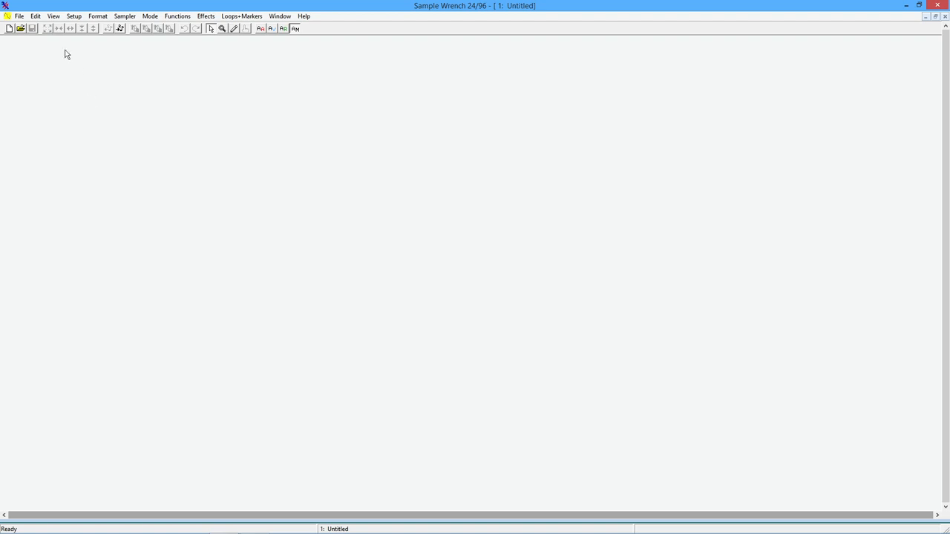
# Bring up the Open Sound File dialog with file previewing enabled.
pyautogui.click(18, 15)
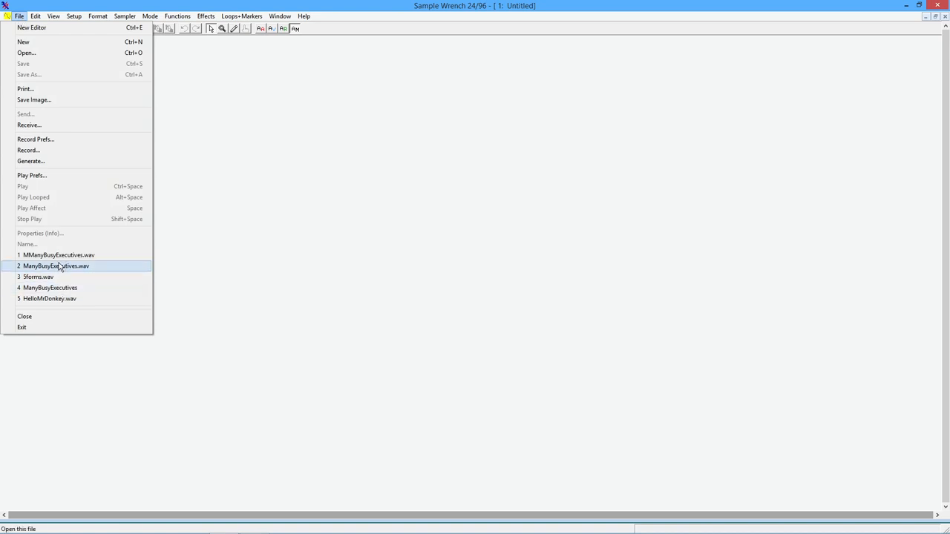
pyautogui.moveTo(48, 55)
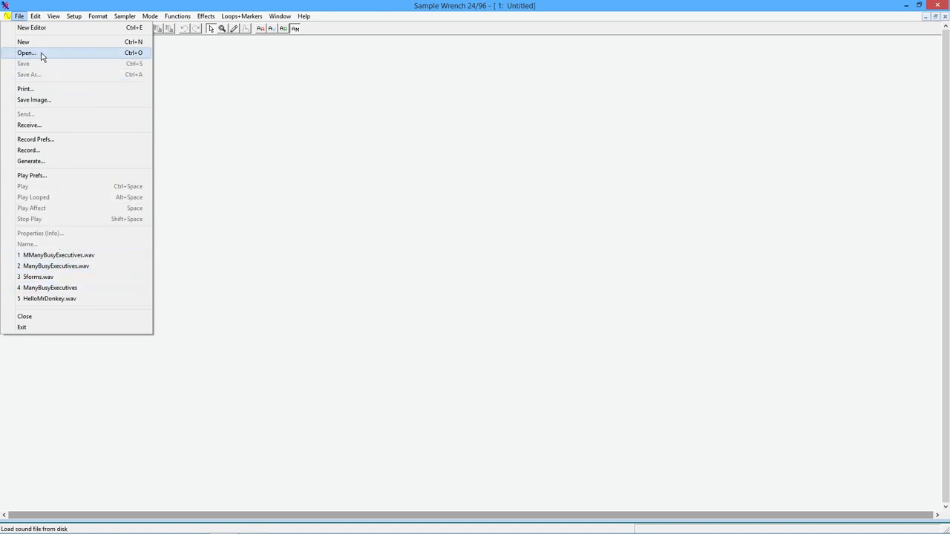
pyautogui.click(28, 53)
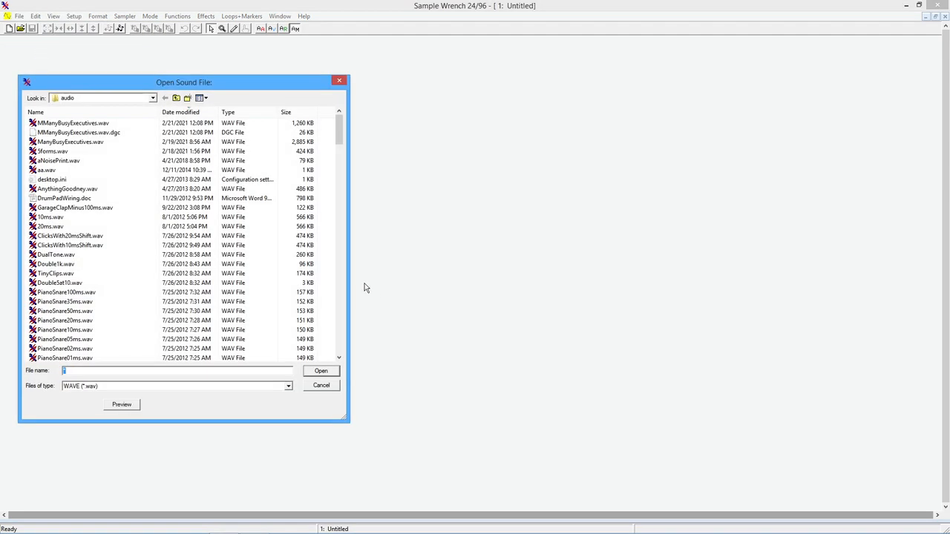
pyautogui.click(65, 344)
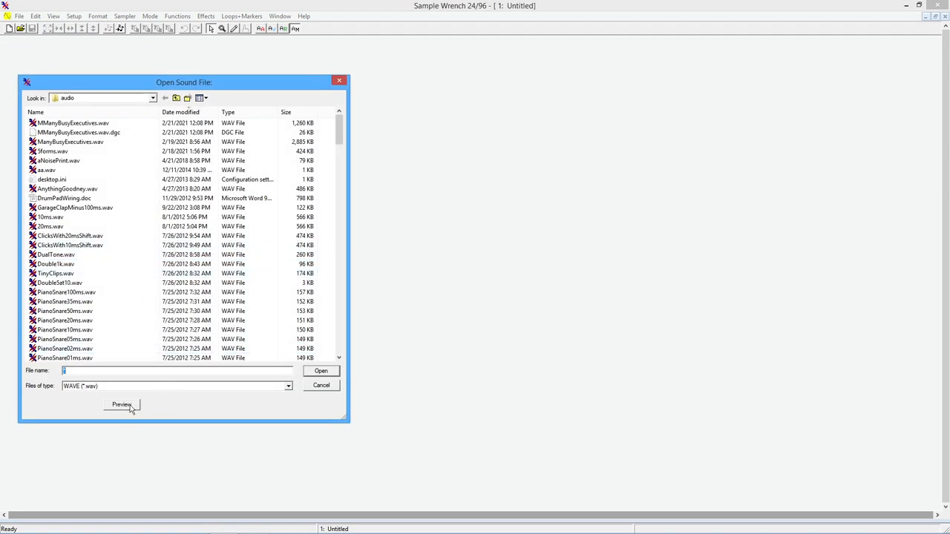
pyautogui.click(71, 121)
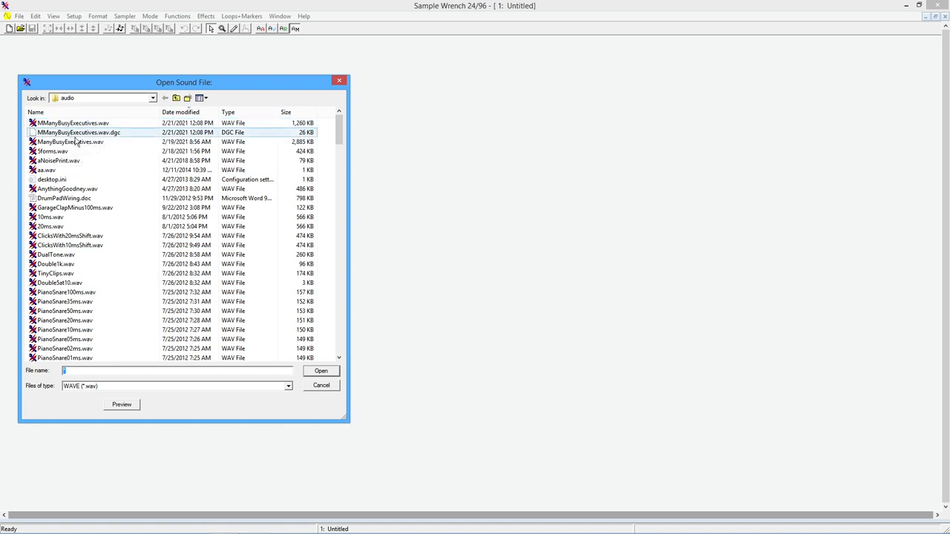
pyautogui.moveTo(126, 136)
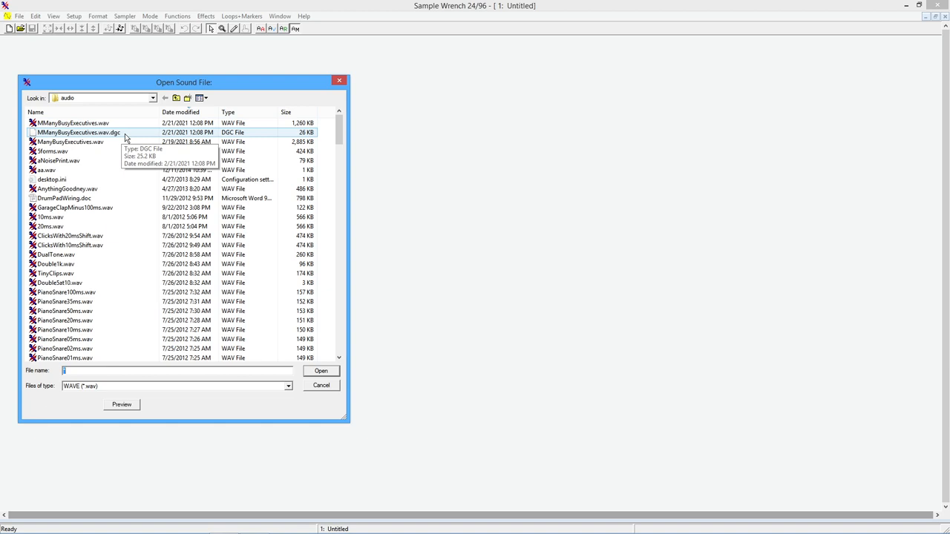
# Select MManyBusyExecutives.wav in the audio folder and audition it.
pyautogui.click(71, 122)
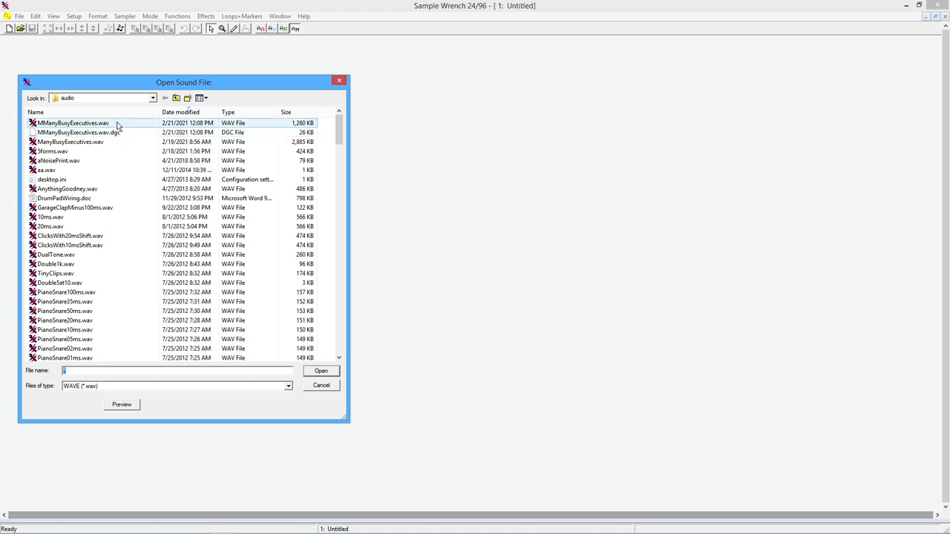
pyautogui.click(74, 122)
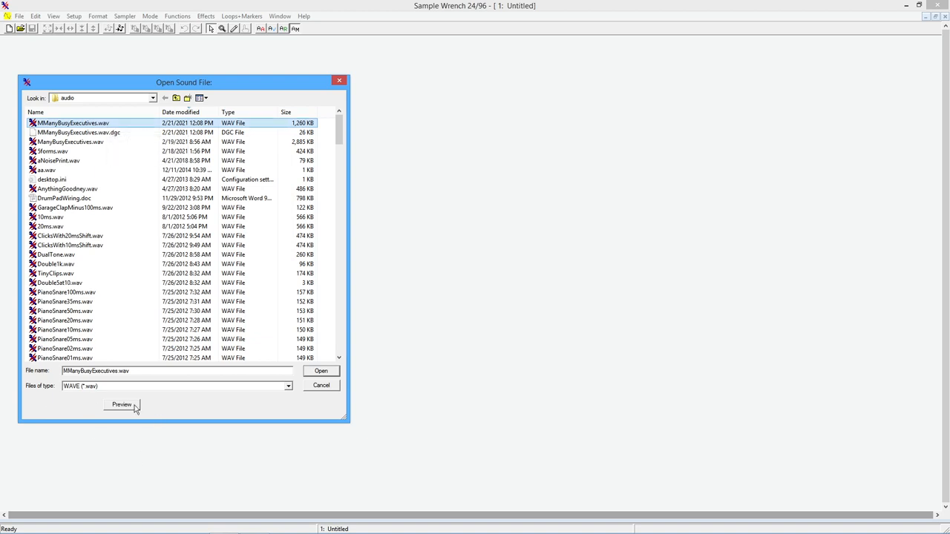
pyautogui.click(122, 405)
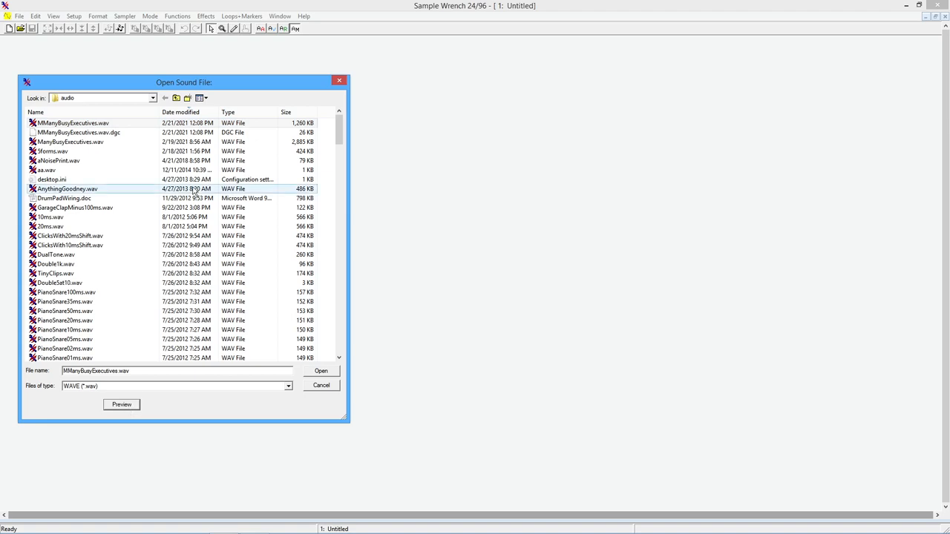
pyautogui.click(73, 121)
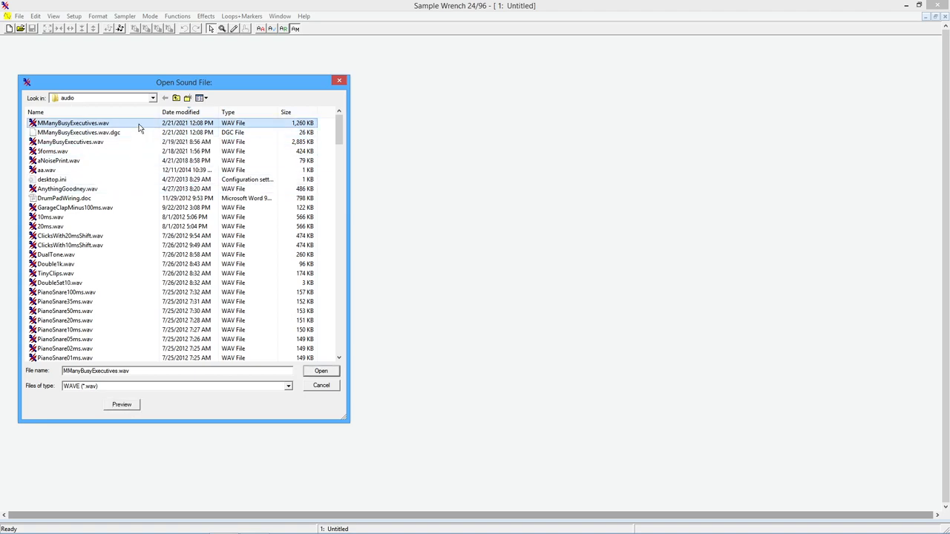
# Load the Many Busy Executives file as a 14.625-second waveform and play it back.
pyautogui.click(321, 371)
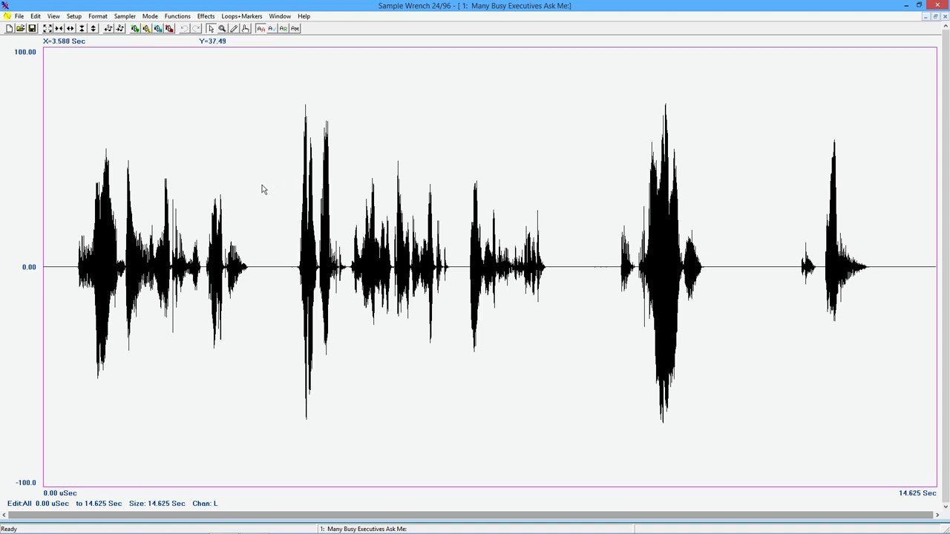
pyautogui.moveTo(236, 145)
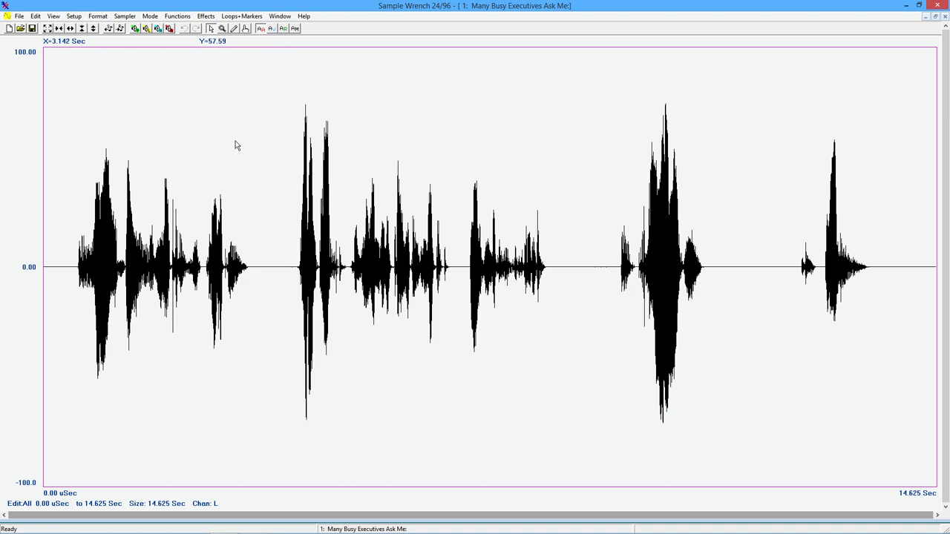
pyautogui.click(146, 268)
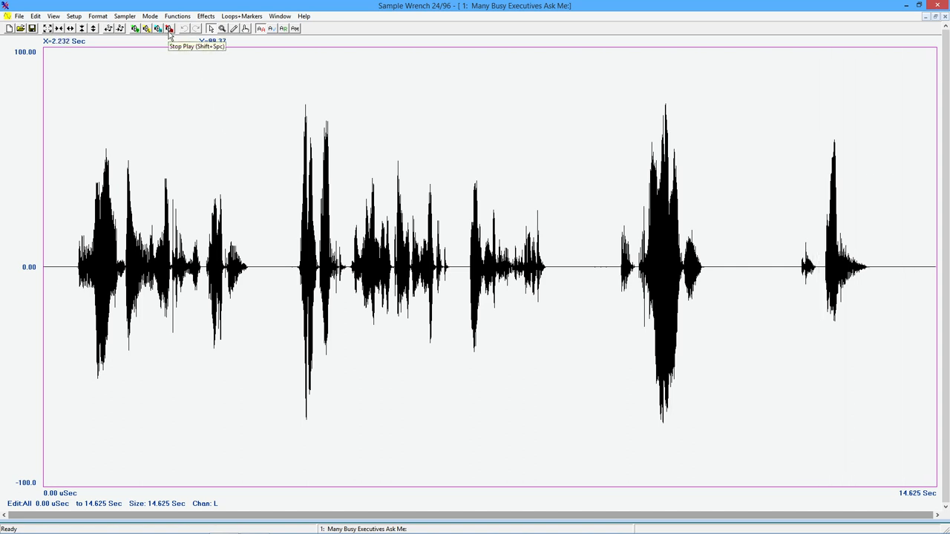
# Open the EQ Bass and Treble dialog from the Functions > Equalization menu.
pyautogui.click(179, 15)
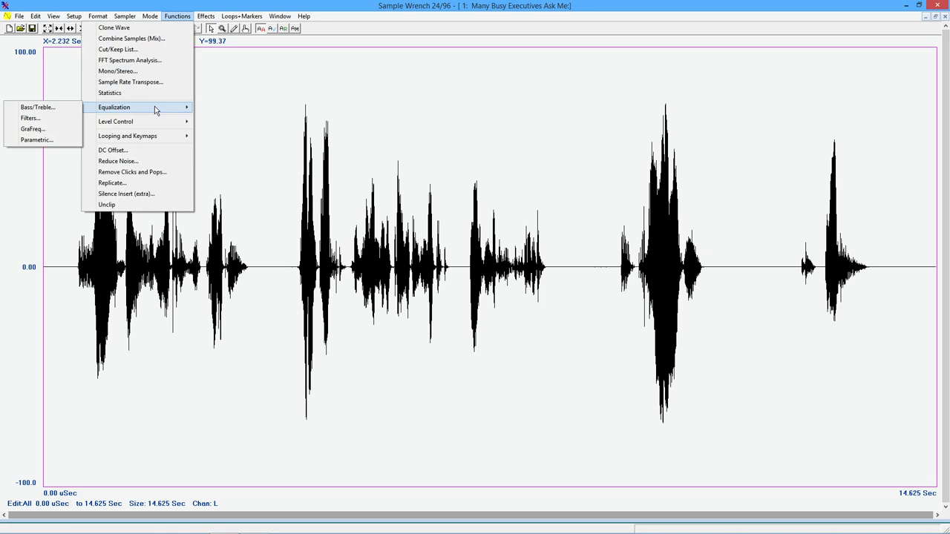
pyautogui.click(37, 108)
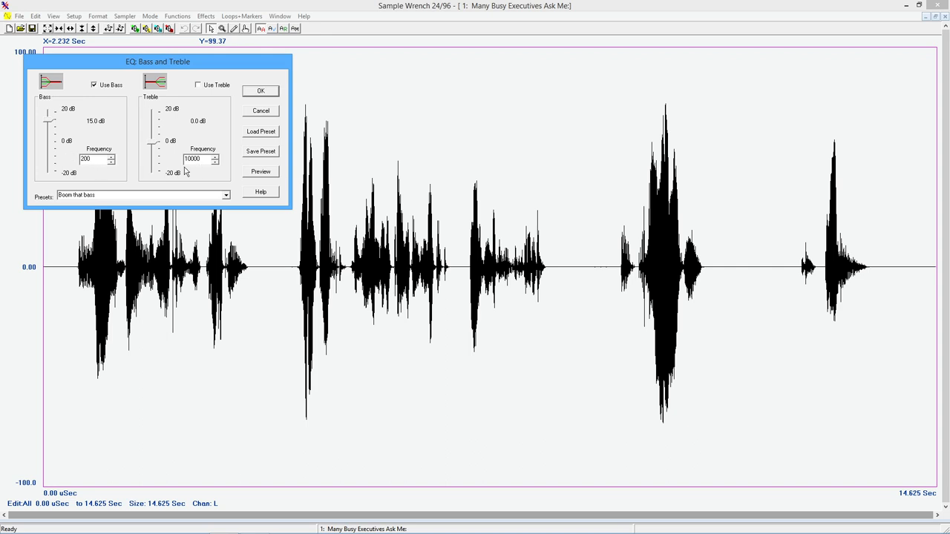
# Set bass near 10.7 dB and treble enabled near 9.9 dB at 3000 Hz, try a preset and preview.
pyautogui.click(92, 161)
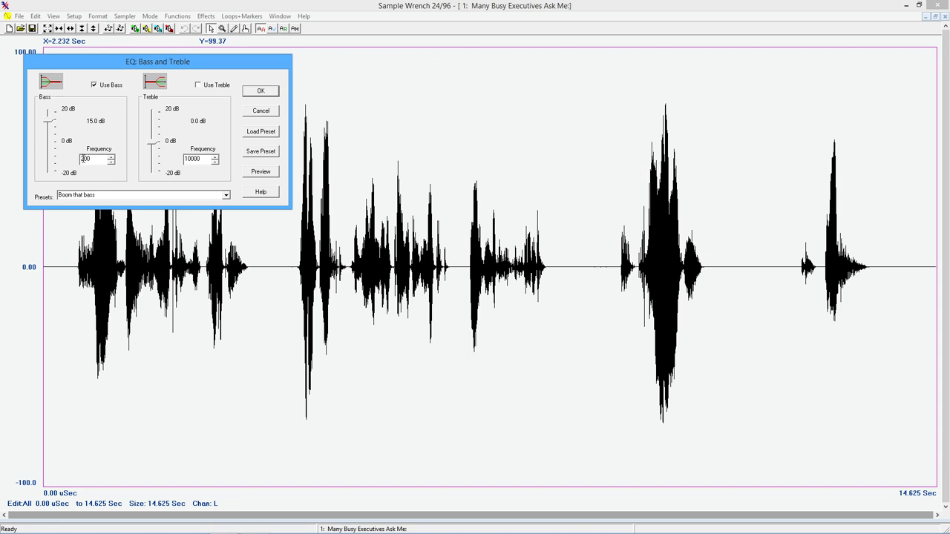
pyautogui.moveTo(47, 116); pyautogui.dragTo(47, 124)
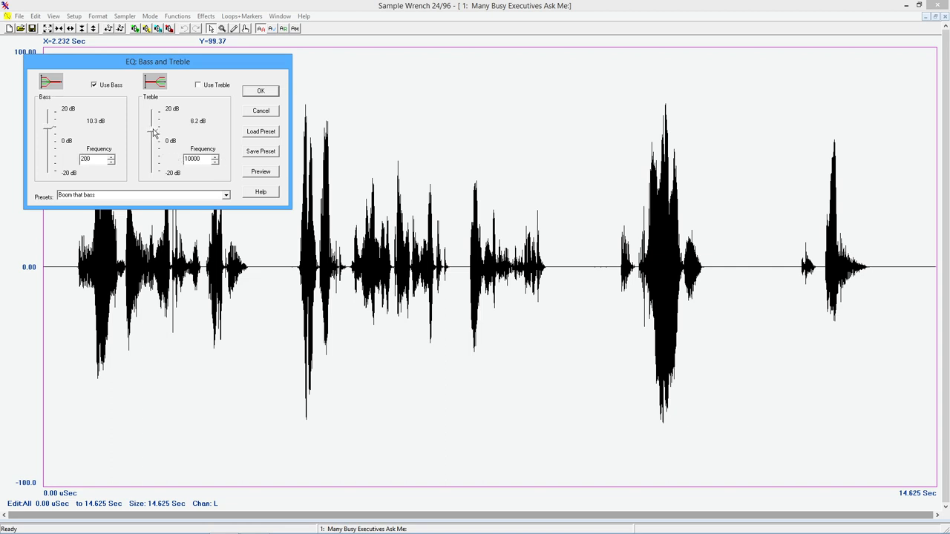
pyautogui.click(196, 85)
pyautogui.write('3000')
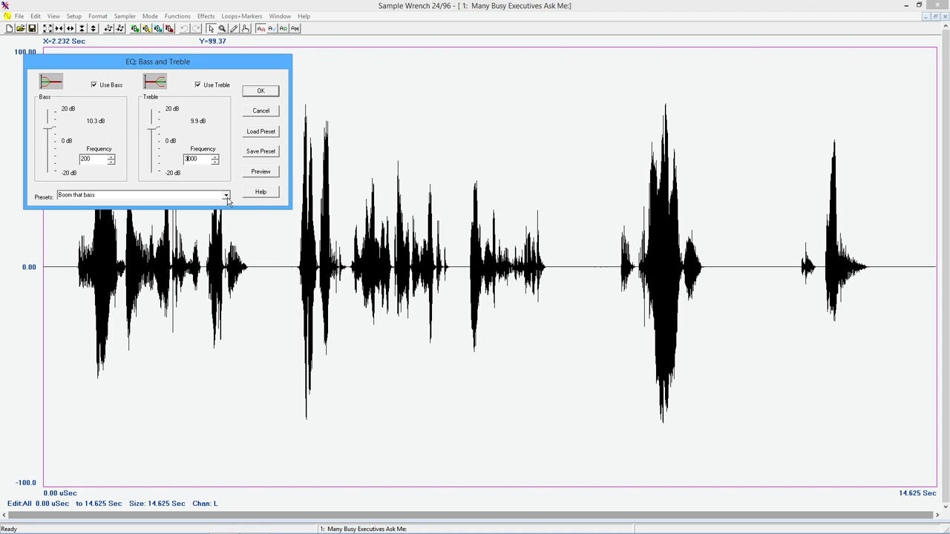
pyautogui.click(226, 196)
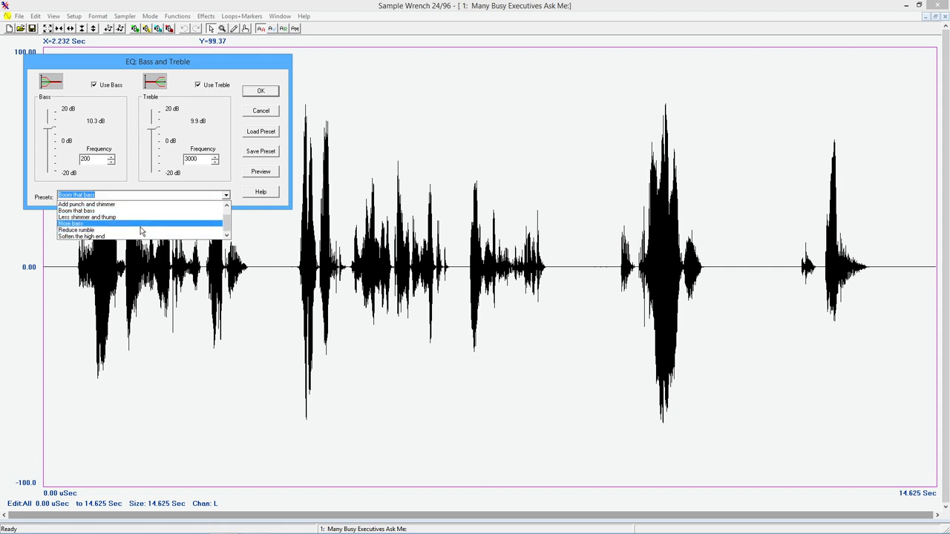
pyautogui.moveTo(160, 223)
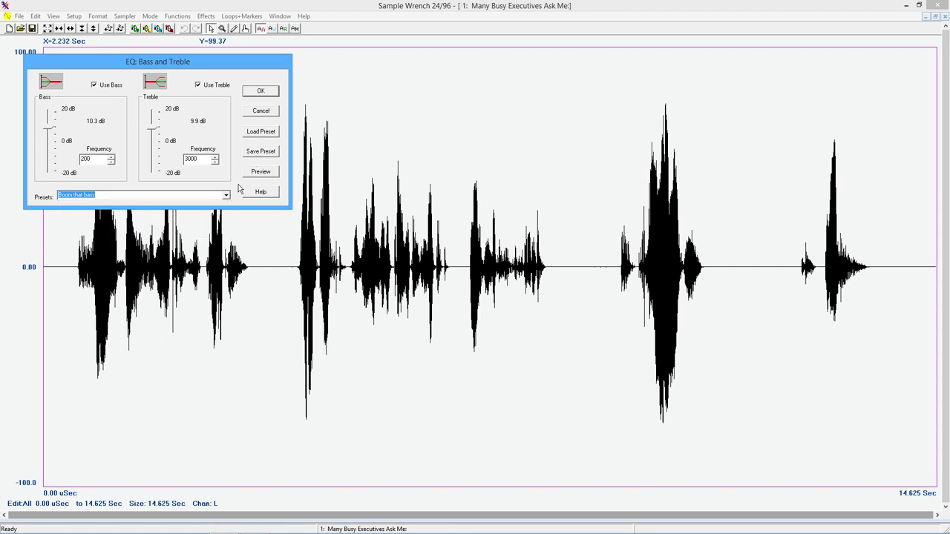
pyautogui.moveTo(198, 130)
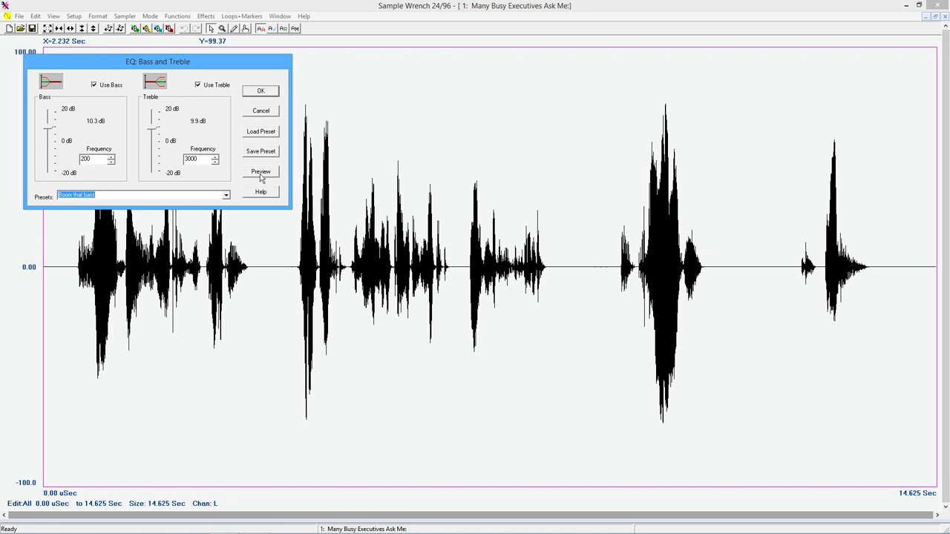
pyautogui.click(261, 172)
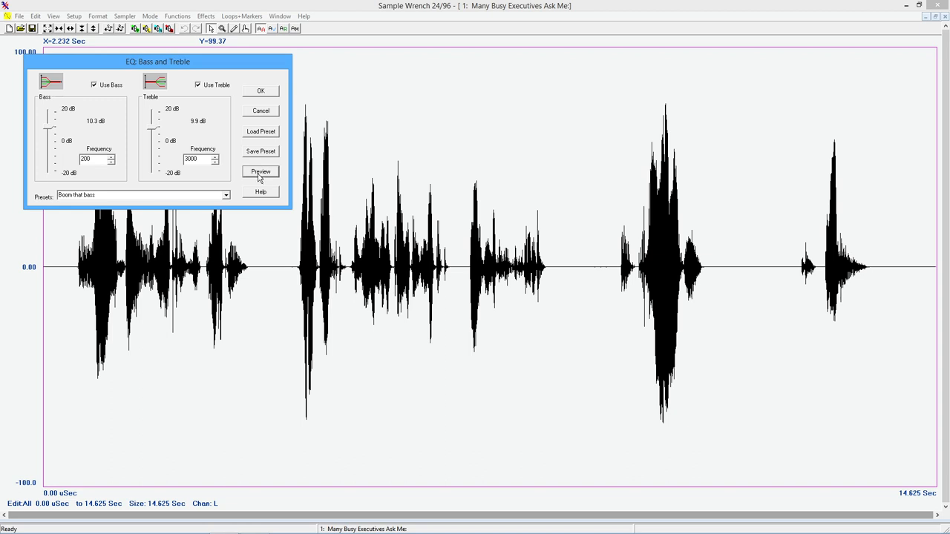
pyautogui.moveTo(260, 92)
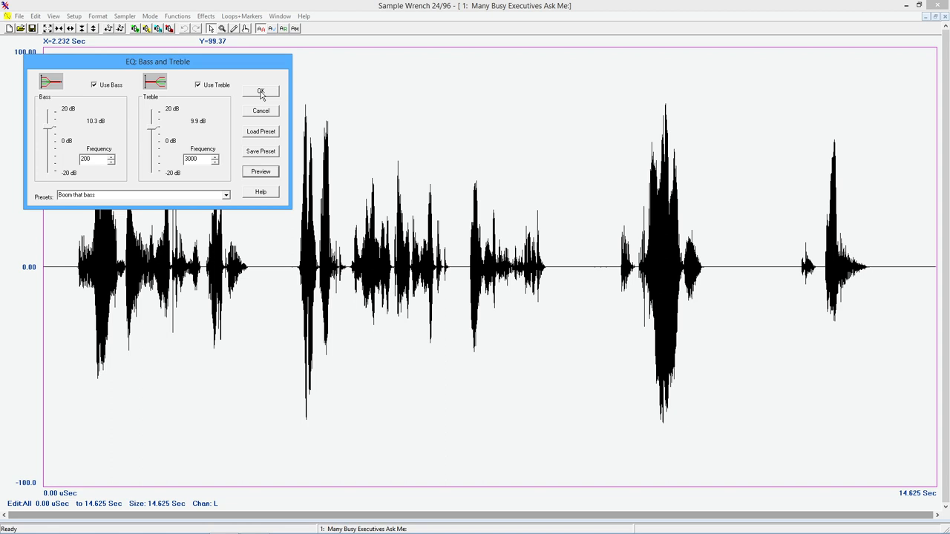
# Apply the bass and treble boost so the speech waveform becomes louder and fuller.
pyautogui.click(261, 90)
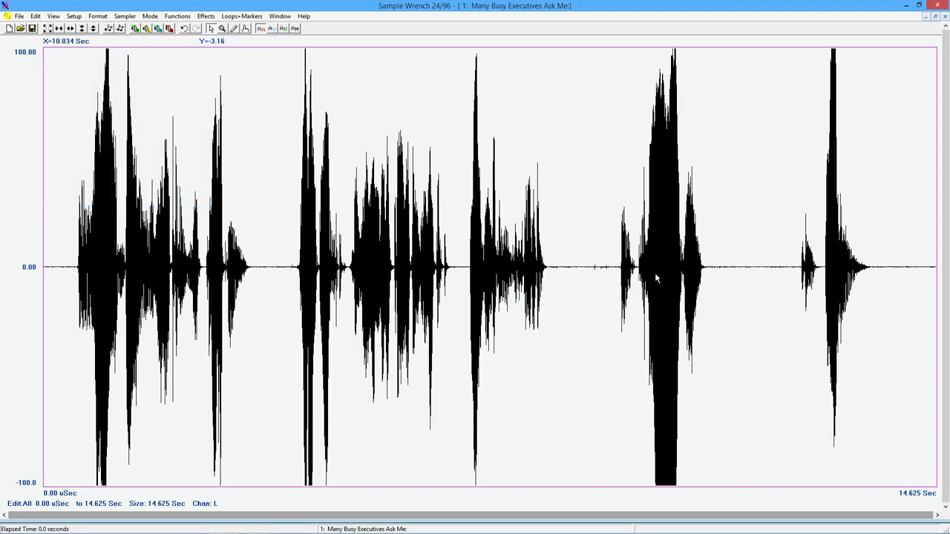
pyautogui.moveTo(698, 484)
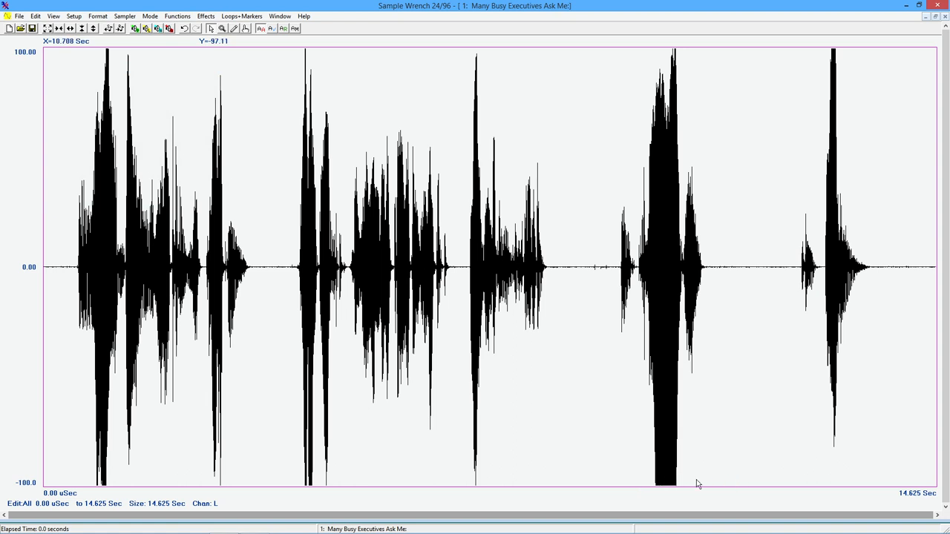
pyautogui.moveTo(668, 484)
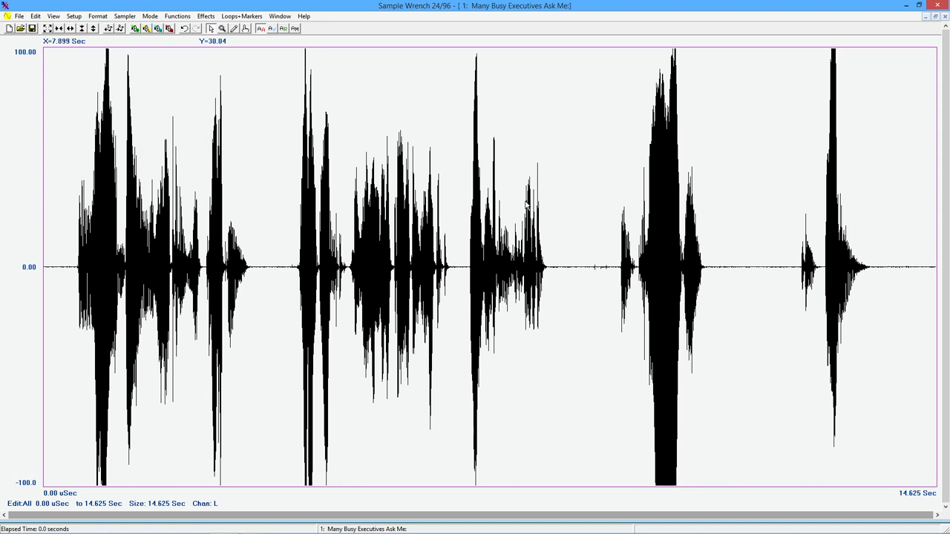
pyautogui.moveTo(398, 62)
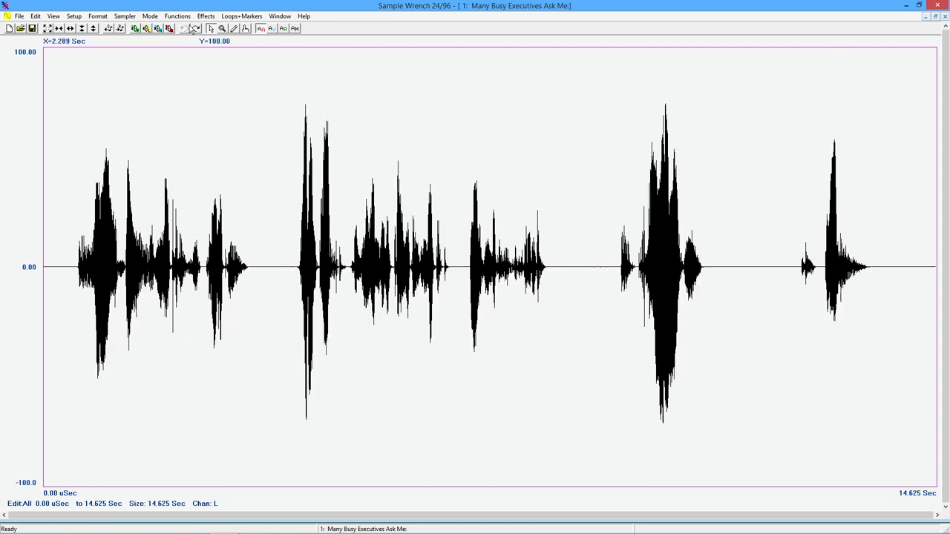
# Open the EQ Filters dialog showing the Remove sub-sonics preset: 20 Hz high-pass at 30 dB/octave.
pyautogui.click(173, 14)
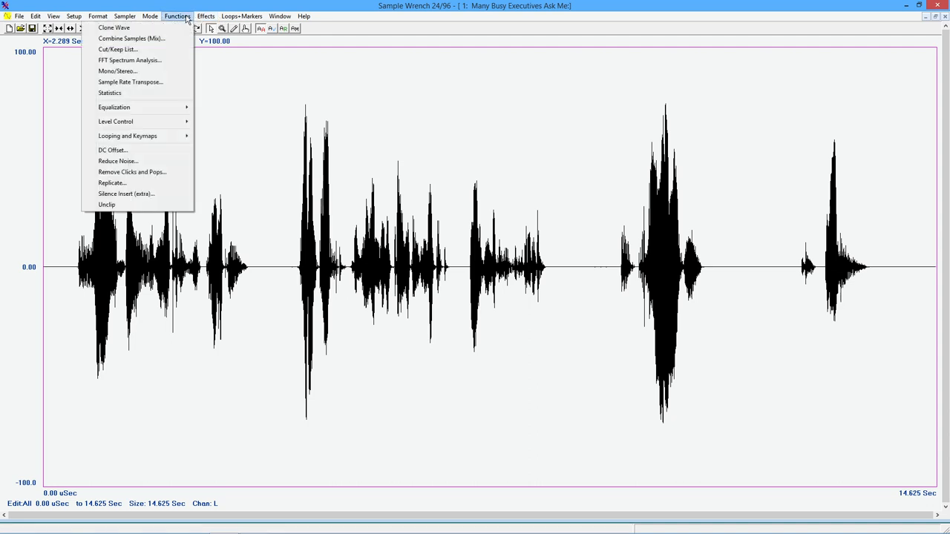
pyautogui.moveTo(139, 106)
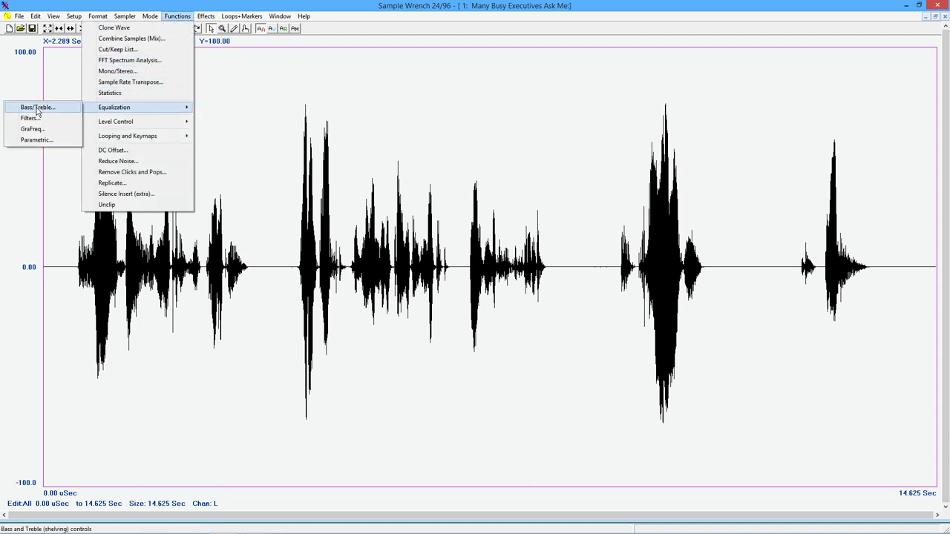
pyautogui.click(30, 119)
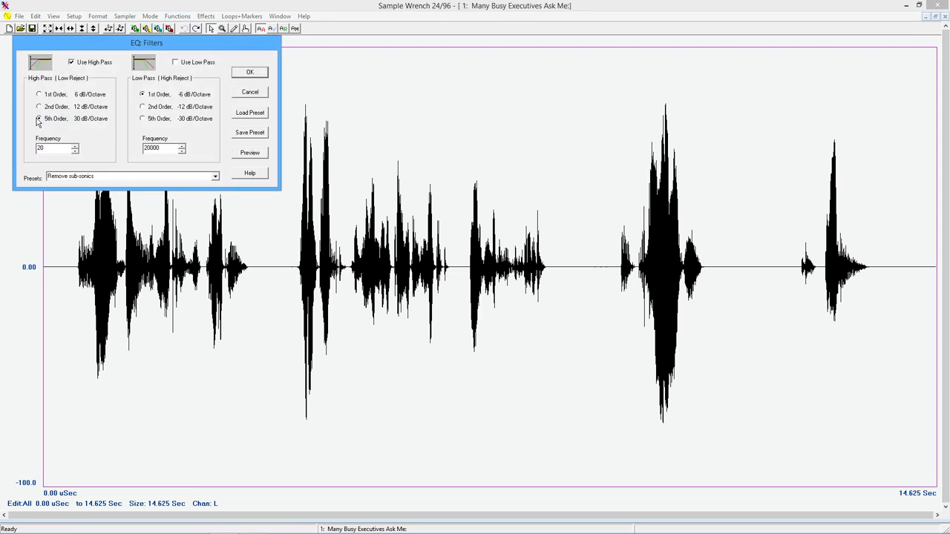
pyautogui.moveTo(146, 42); pyautogui.dragTo(160, 66)
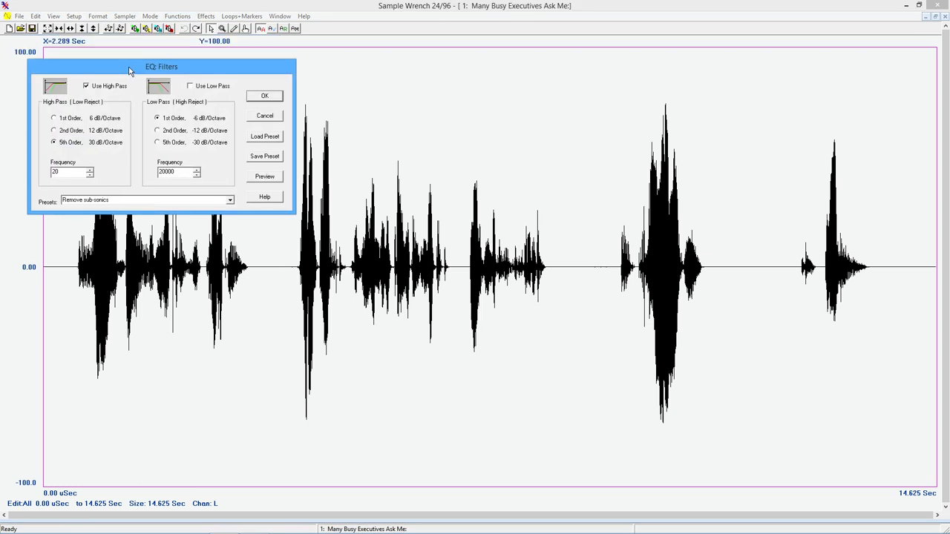
pyautogui.moveTo(128, 163)
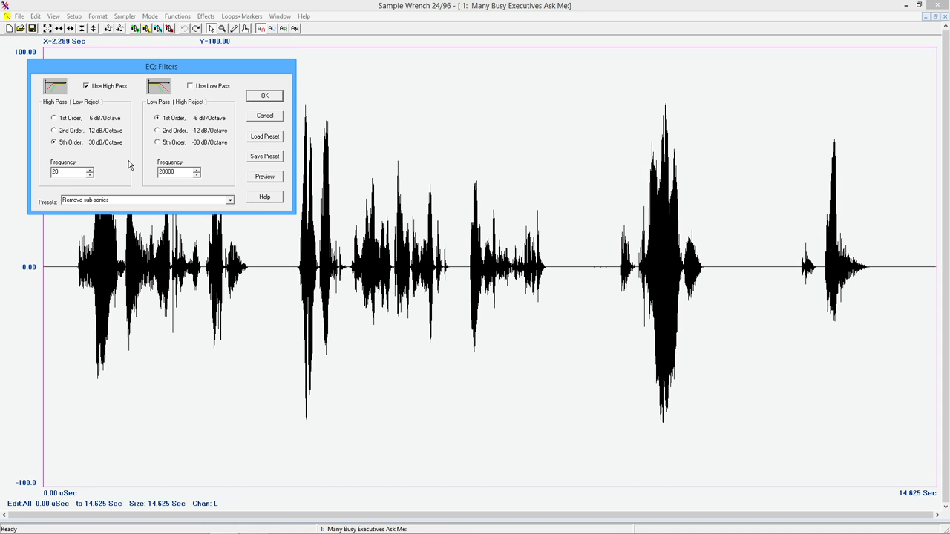
pyautogui.moveTo(239, 196)
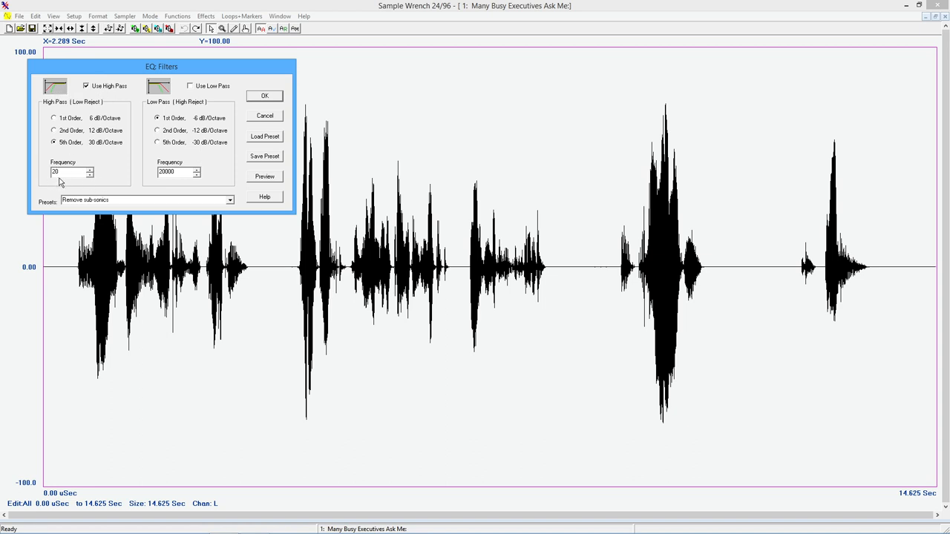
pyautogui.moveTo(60, 140)
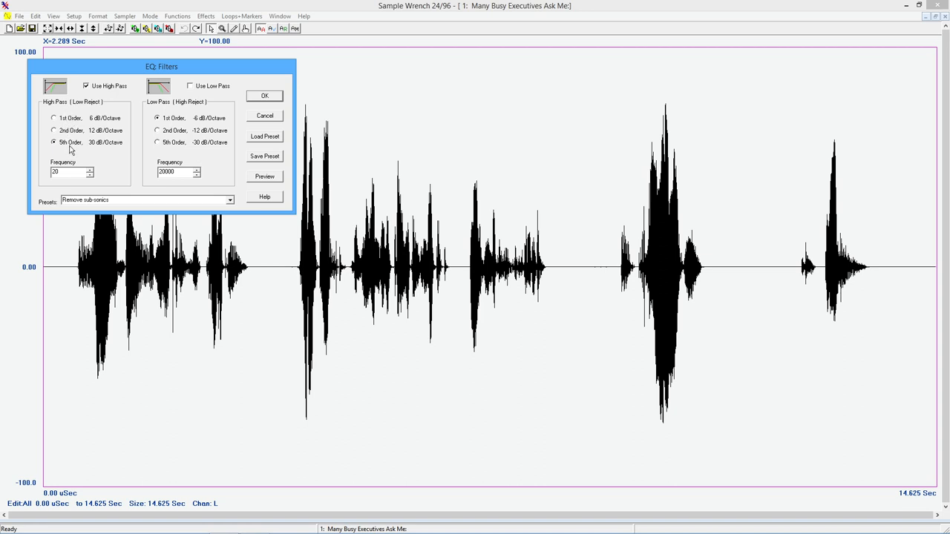
pyautogui.moveTo(132, 119)
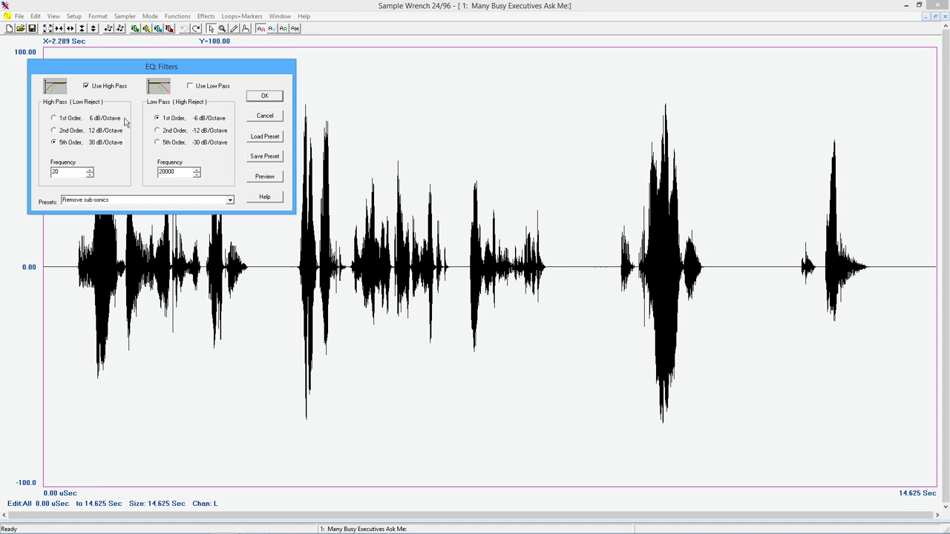
pyautogui.moveTo(104, 134)
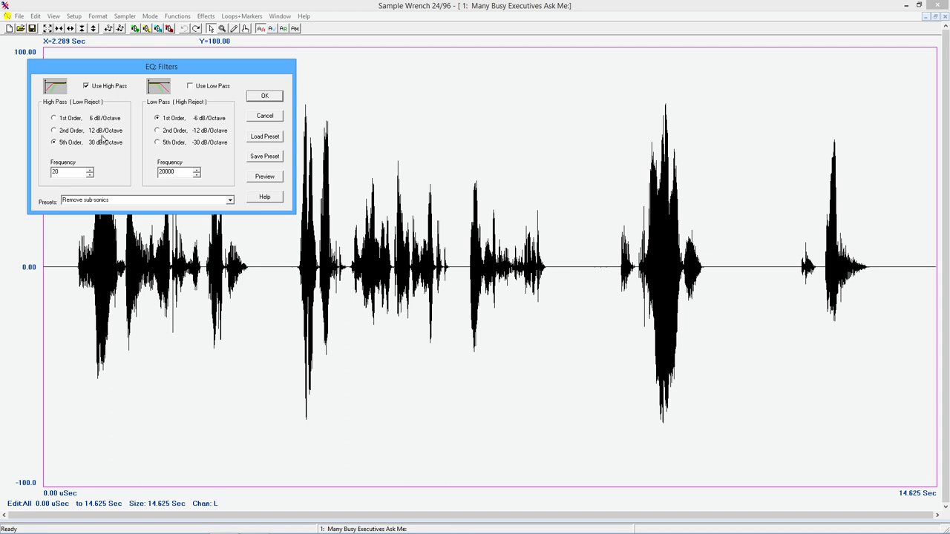
pyautogui.moveTo(60, 157)
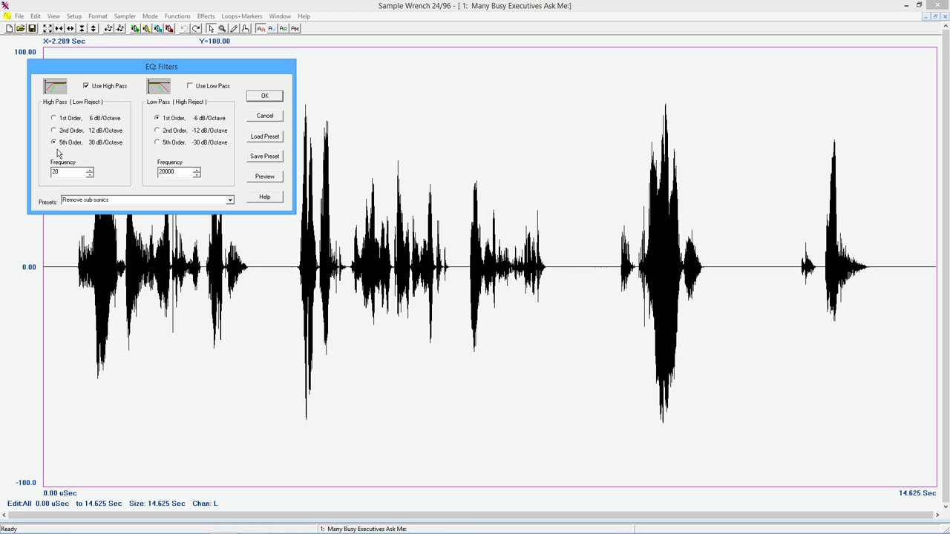
pyautogui.moveTo(107, 148)
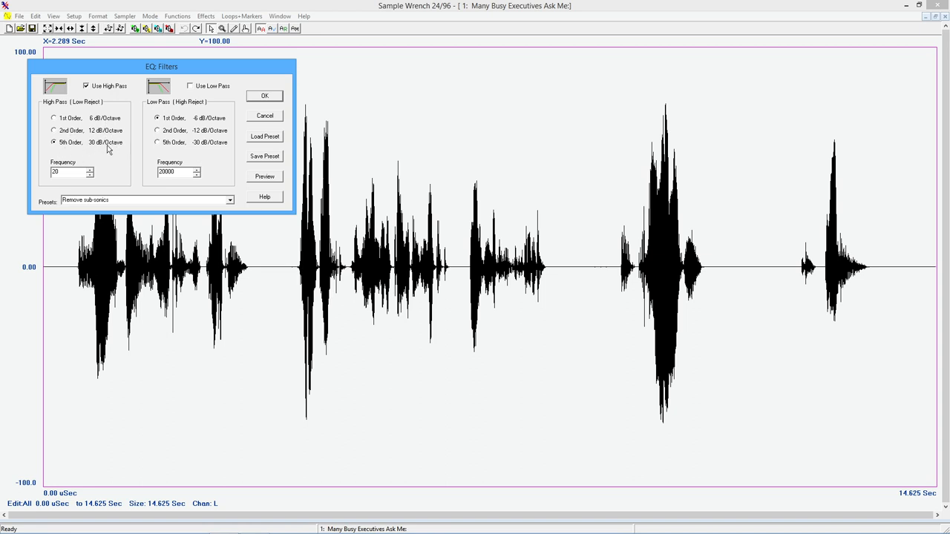
pyautogui.moveTo(86, 150)
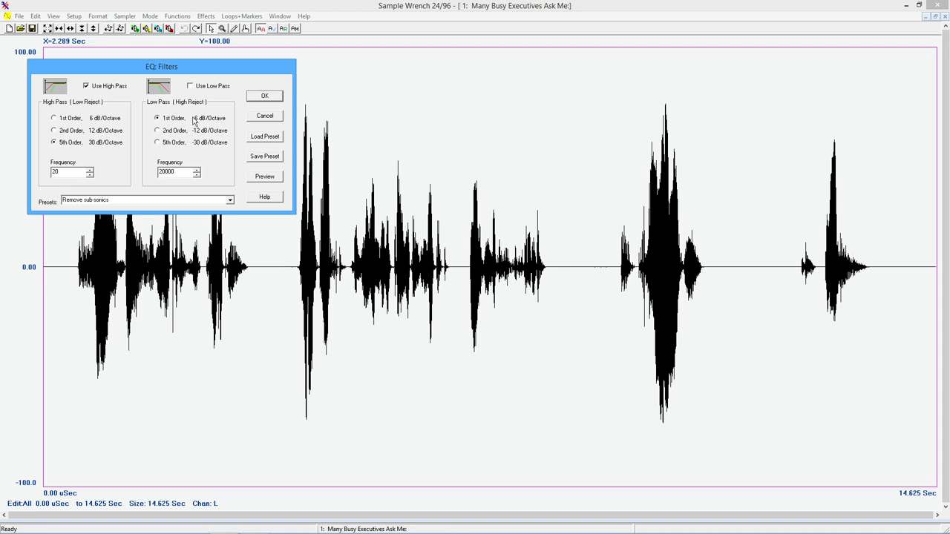
pyautogui.click(190, 84)
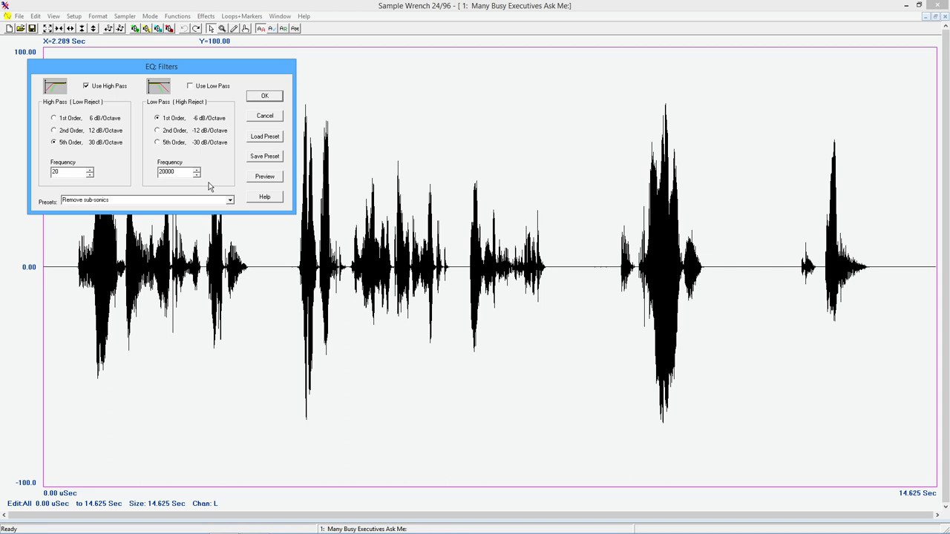
# Load the Telephonize preset and raise its high-pass cutoff to 250 Hz, low-pass 3000 Hz.
pyautogui.click(229, 201)
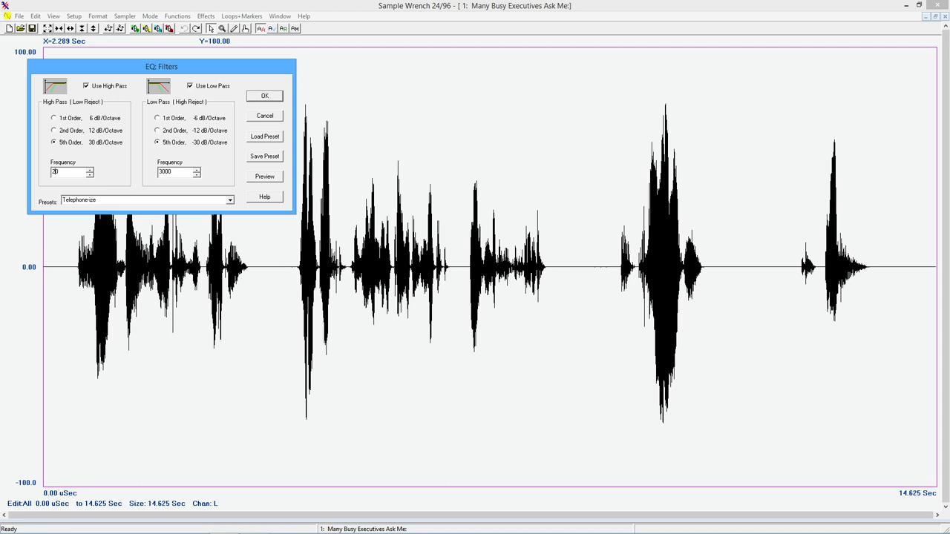
pyautogui.write('250')
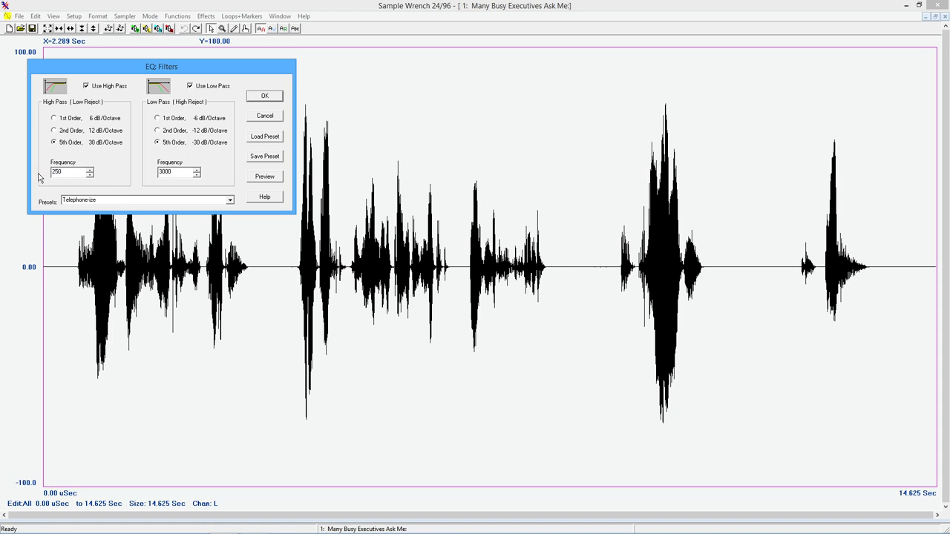
pyautogui.moveTo(118, 166)
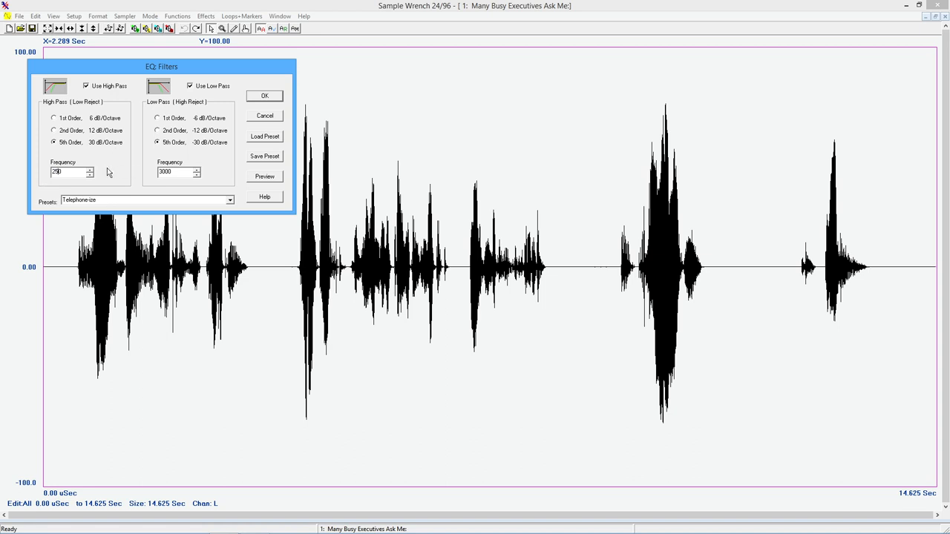
# Apply the Telephonize filter so the speech waveform becomes visibly thinner.
pyautogui.click(265, 95)
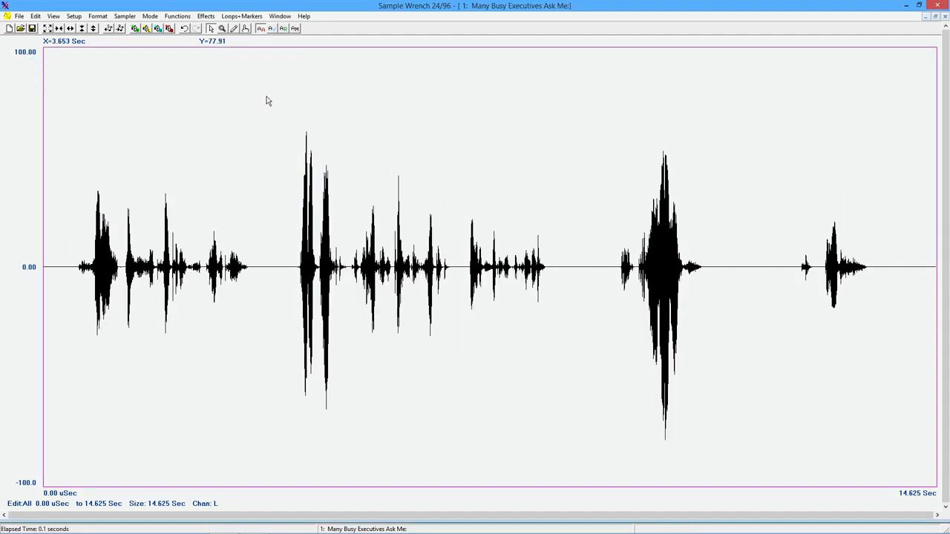
pyautogui.moveTo(299, 116)
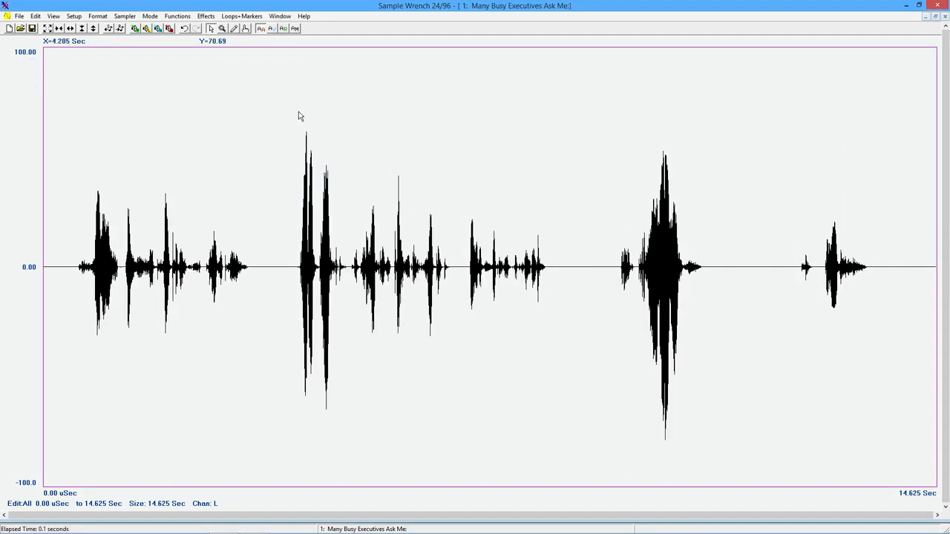
pyautogui.moveTo(206, 116)
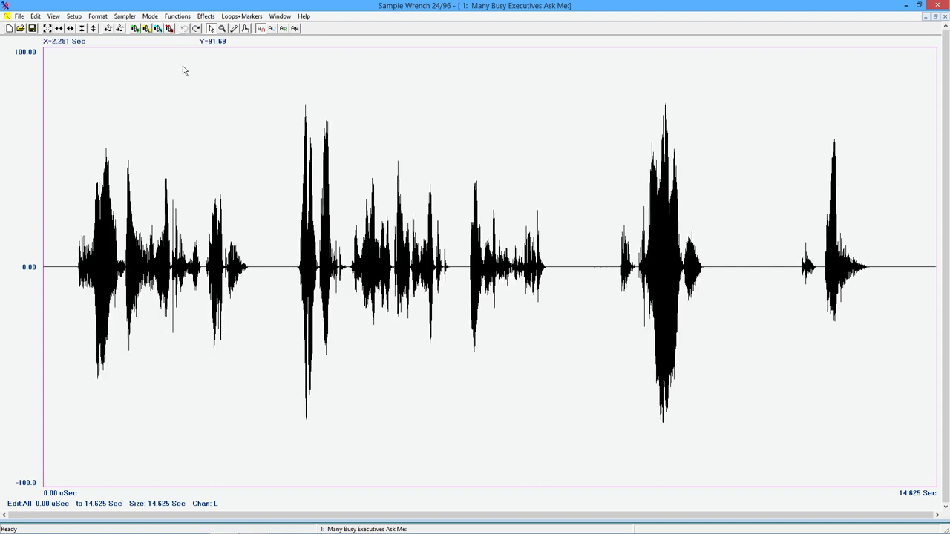
# In the parametric EQ set Band A to 1000 Hz and widen it to about 0.63 octaves.
pyautogui.click(166, 15)
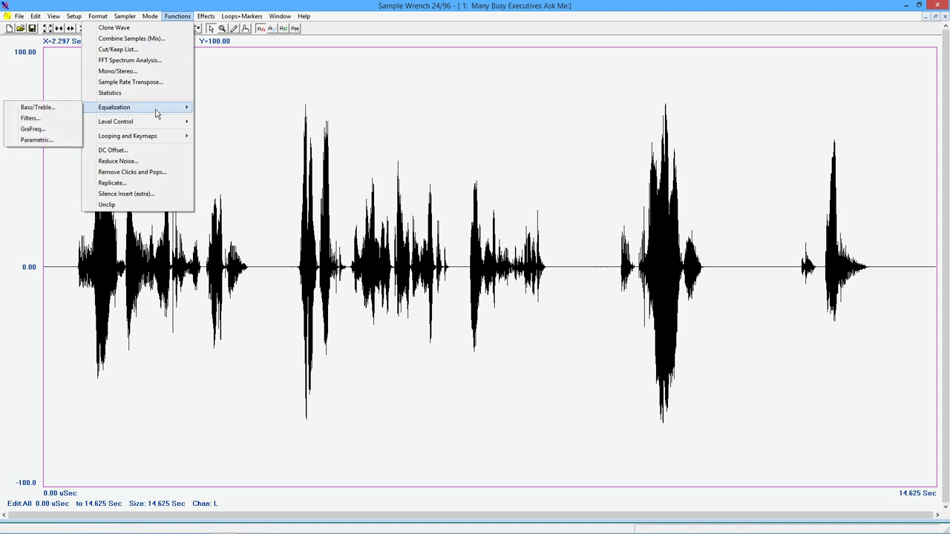
pyautogui.moveTo(51, 147)
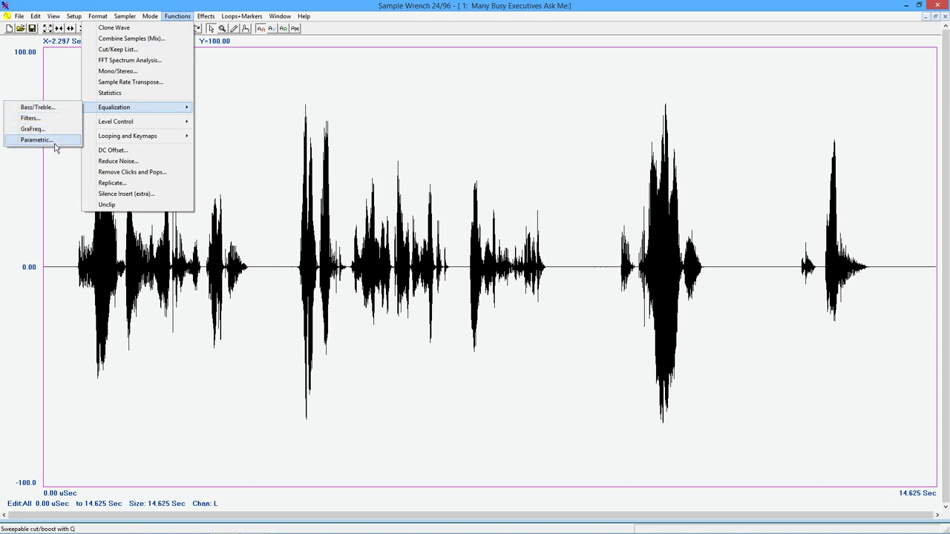
pyautogui.click(36, 140)
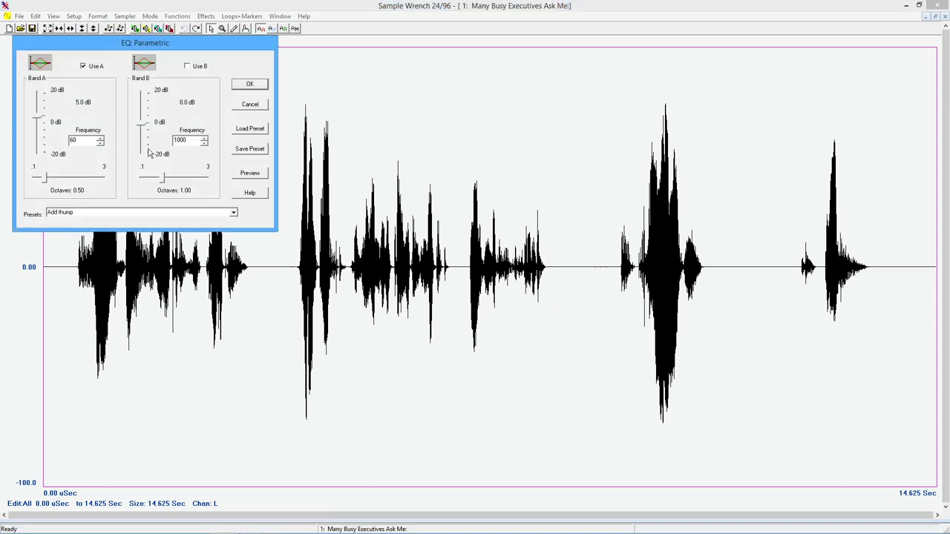
pyautogui.moveTo(107, 160)
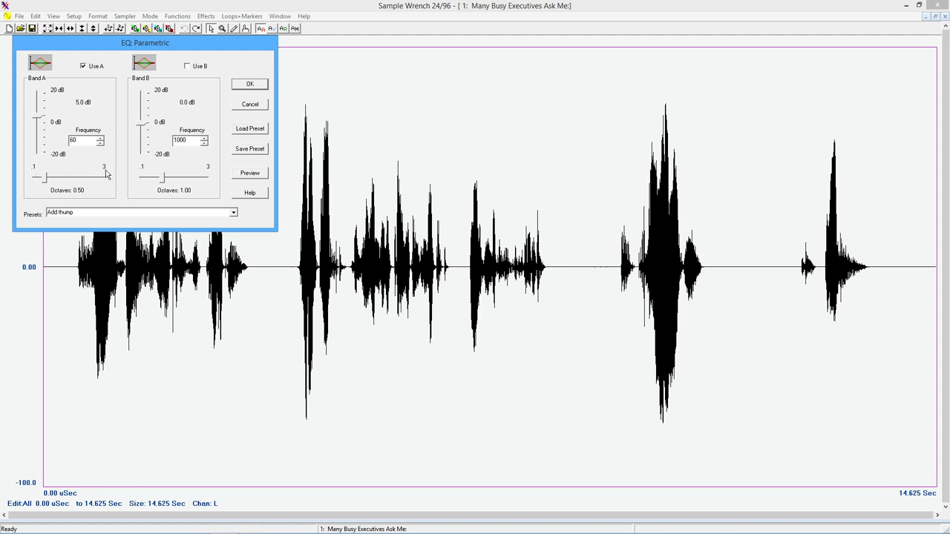
pyautogui.moveTo(212, 213)
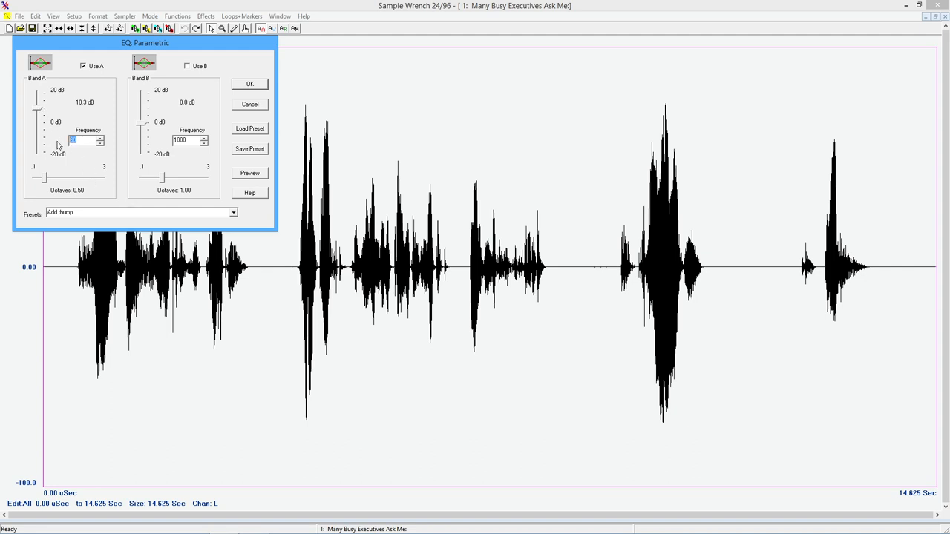
pyautogui.write('1000')
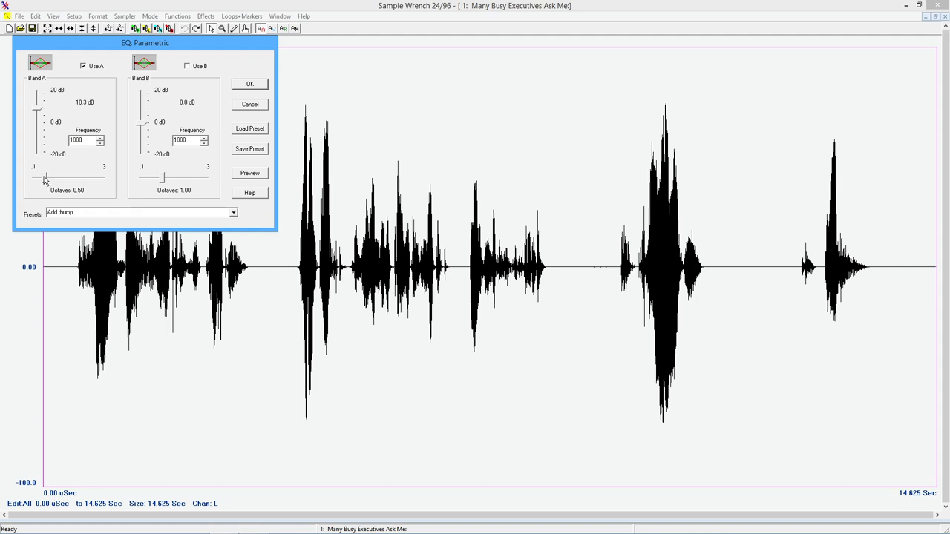
pyautogui.moveTo(46, 178); pyautogui.dragTo(49, 178)
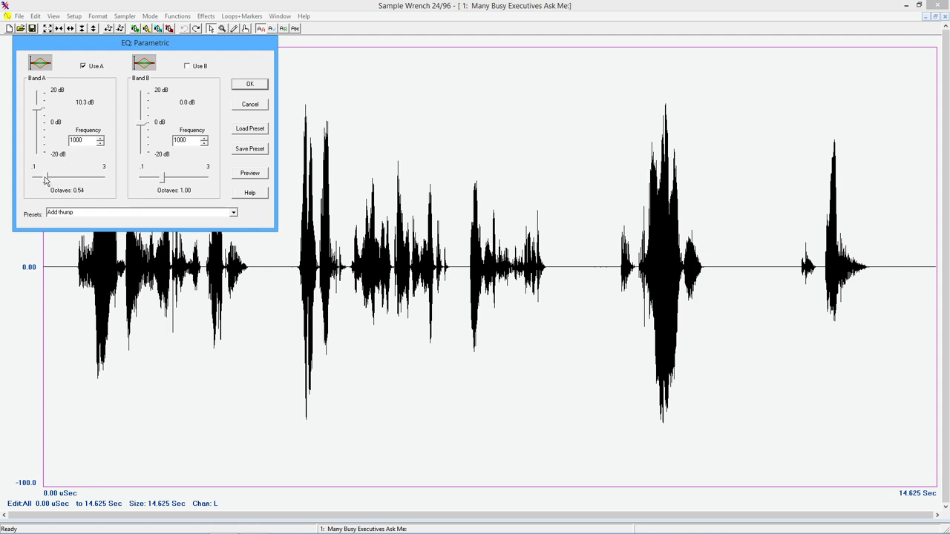
pyautogui.moveTo(46, 178); pyautogui.dragTo(60, 178)
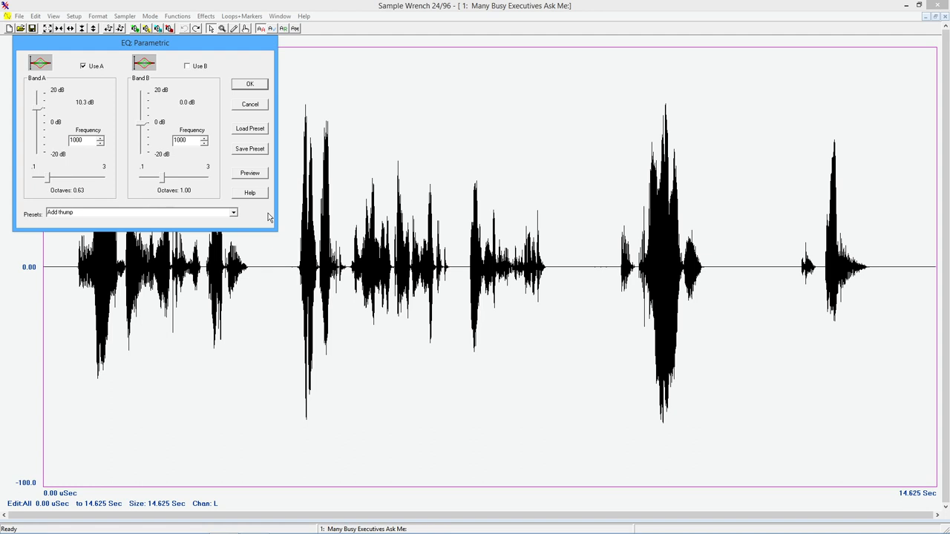
pyautogui.moveTo(71, 122)
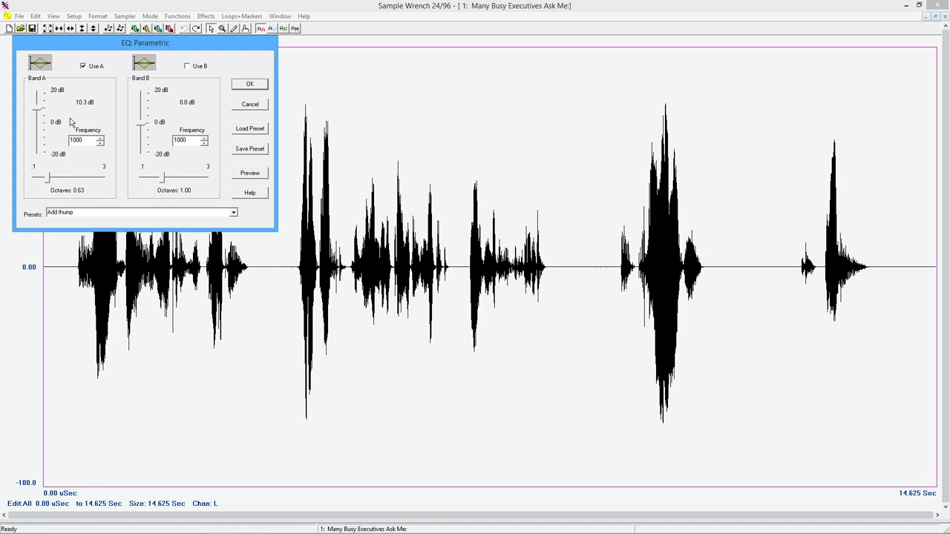
pyautogui.moveTo(59, 117)
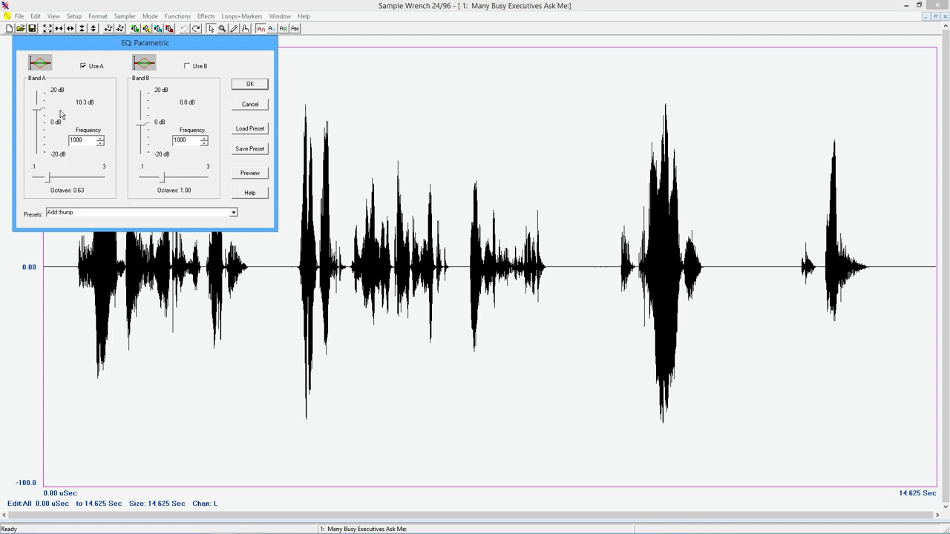
pyautogui.moveTo(101, 165)
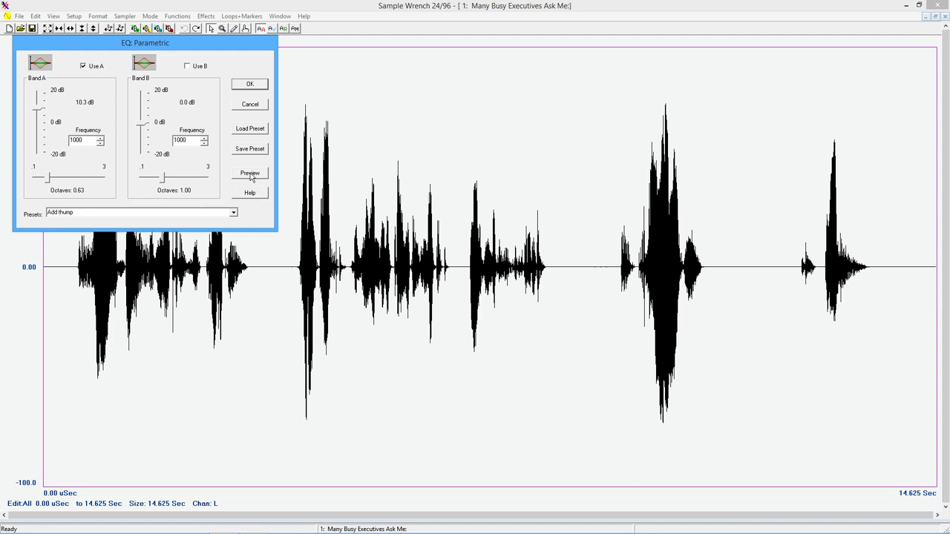
# Preview the Add Hump boost on the speech and adjust Band A gain toward 17.3 dB.
pyautogui.click(250, 172)
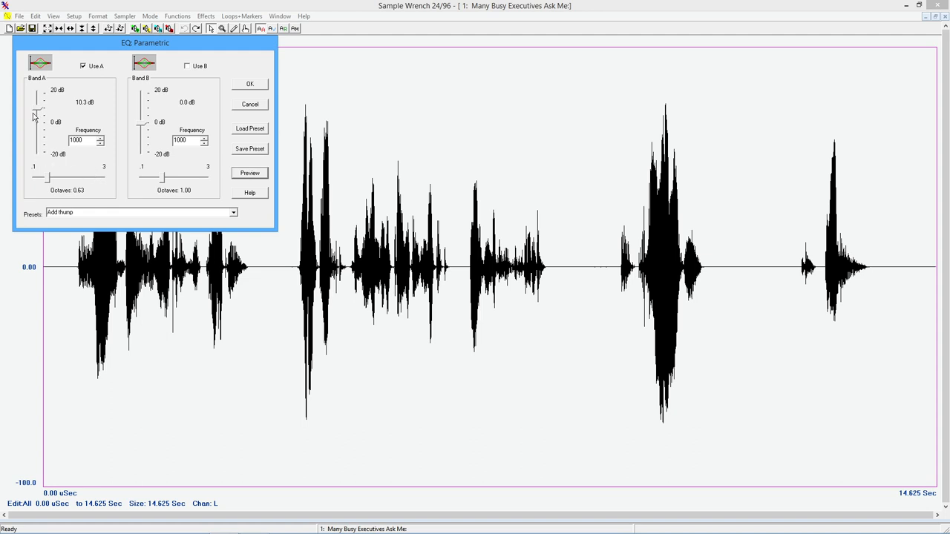
pyautogui.moveTo(37, 119); pyautogui.dragTo(37, 101)
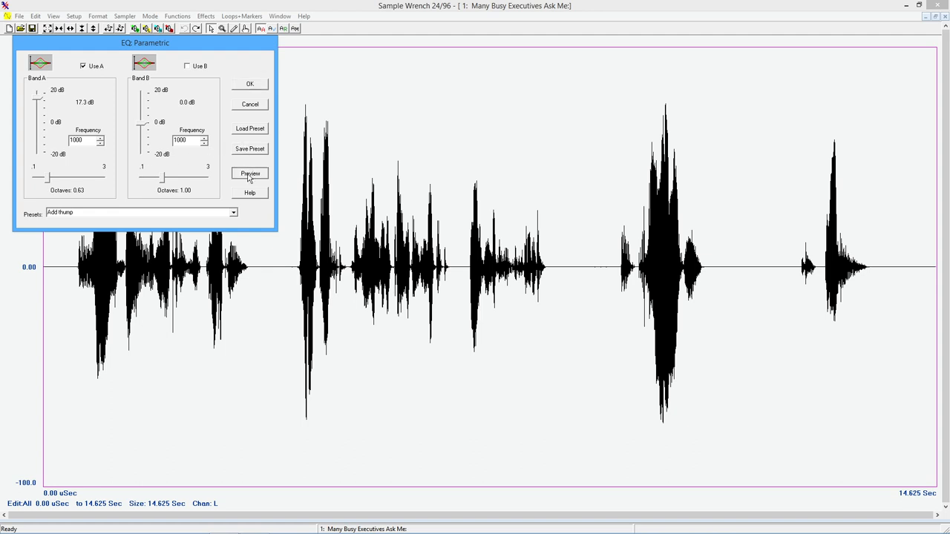
pyautogui.moveTo(226, 178)
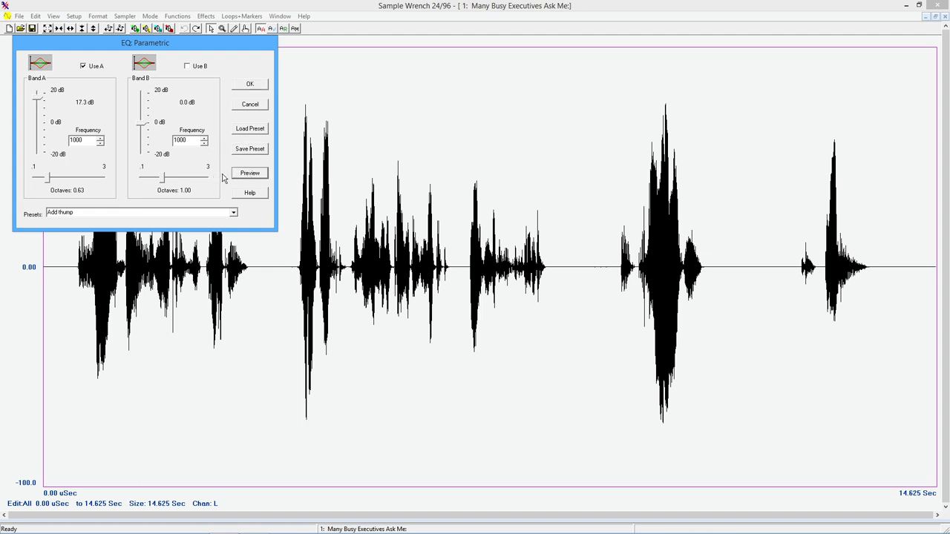
pyautogui.moveTo(235, 175)
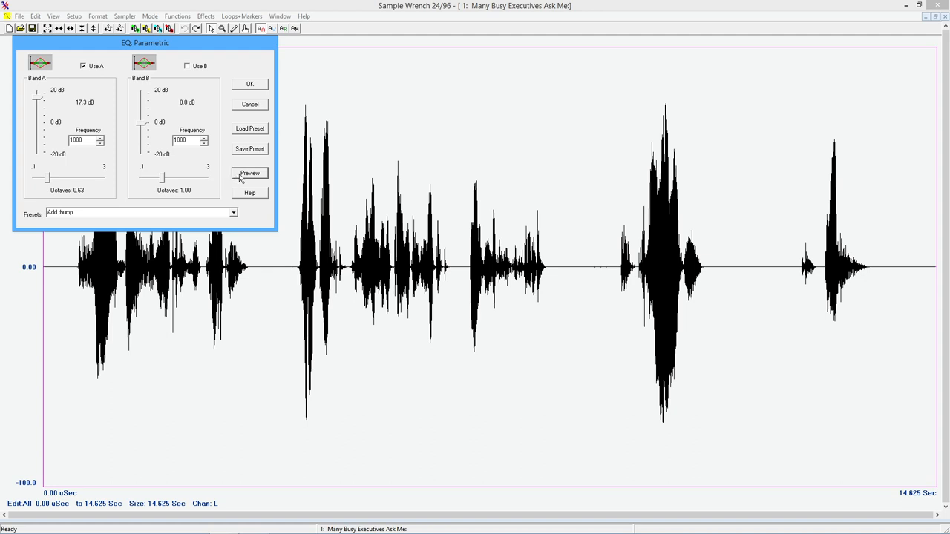
pyautogui.moveTo(49, 184)
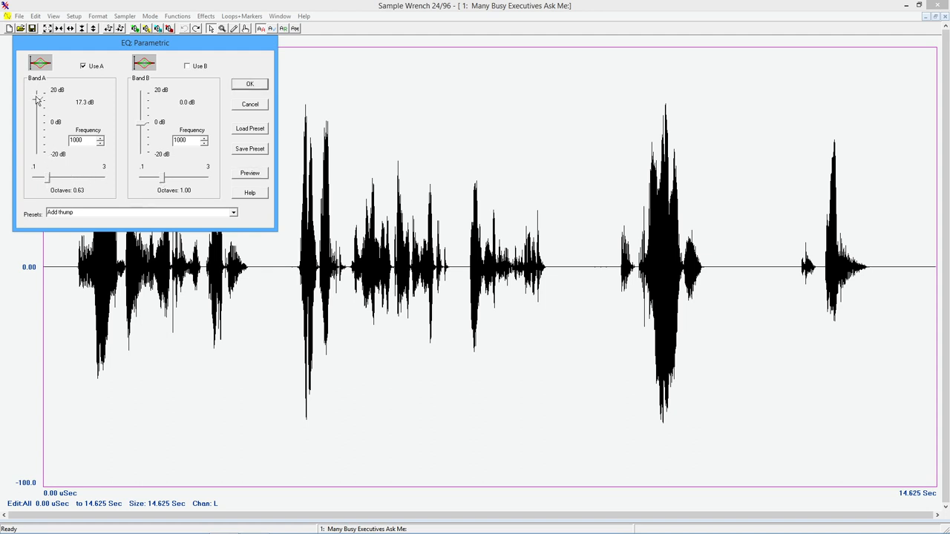
# Retune Band A through -20 dB and zero width to 15.6 dB, 1.15 octaves wide.
pyautogui.moveTo(37, 101); pyautogui.dragTo(37, 151)
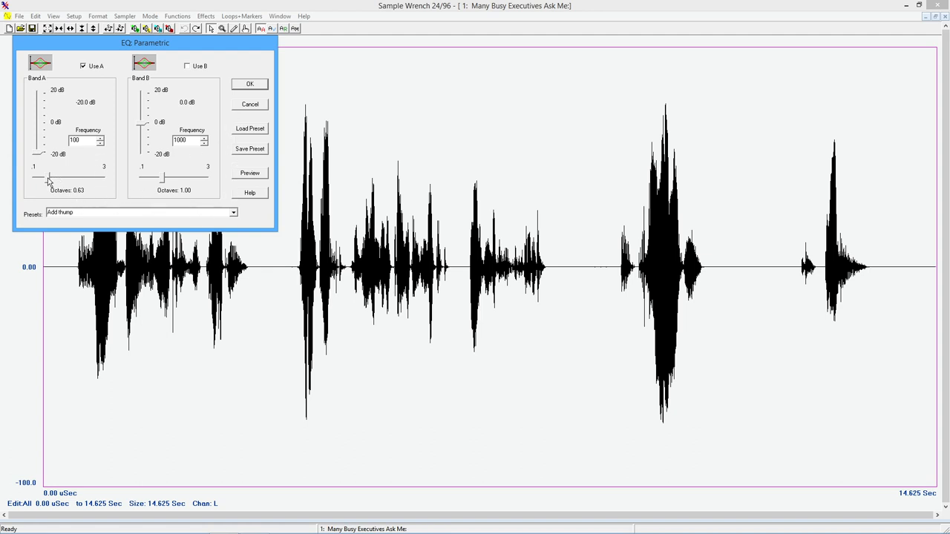
pyautogui.moveTo(48, 178); pyautogui.dragTo(56, 178)
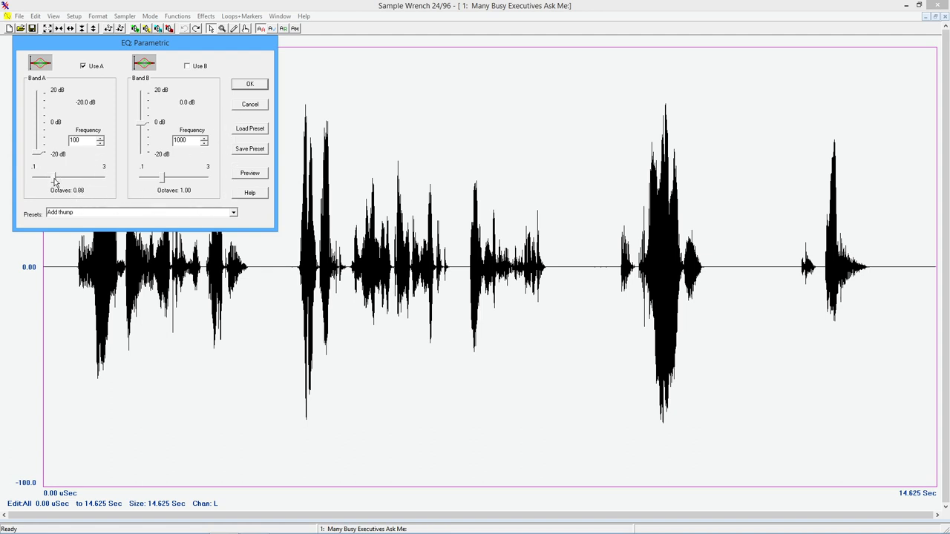
pyautogui.moveTo(53, 179); pyautogui.dragTo(66, 178)
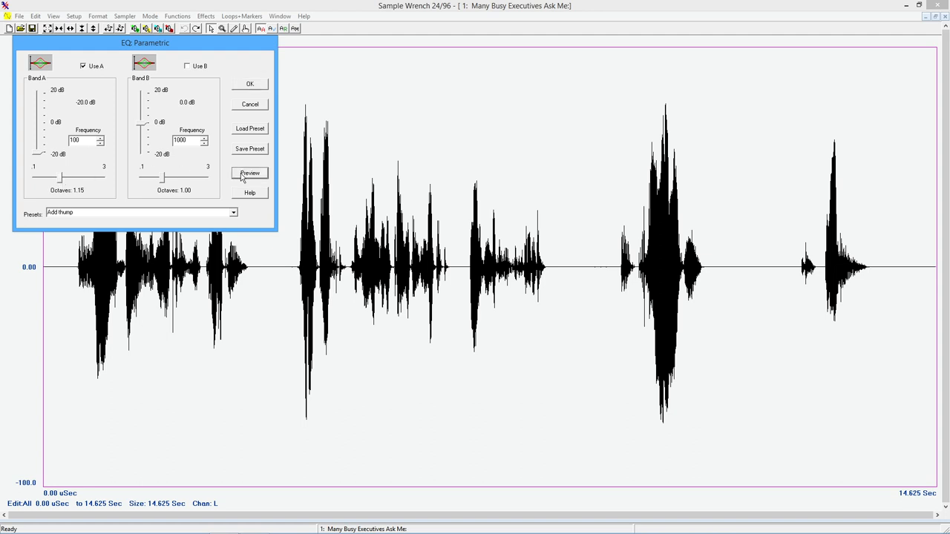
pyautogui.moveTo(232, 177)
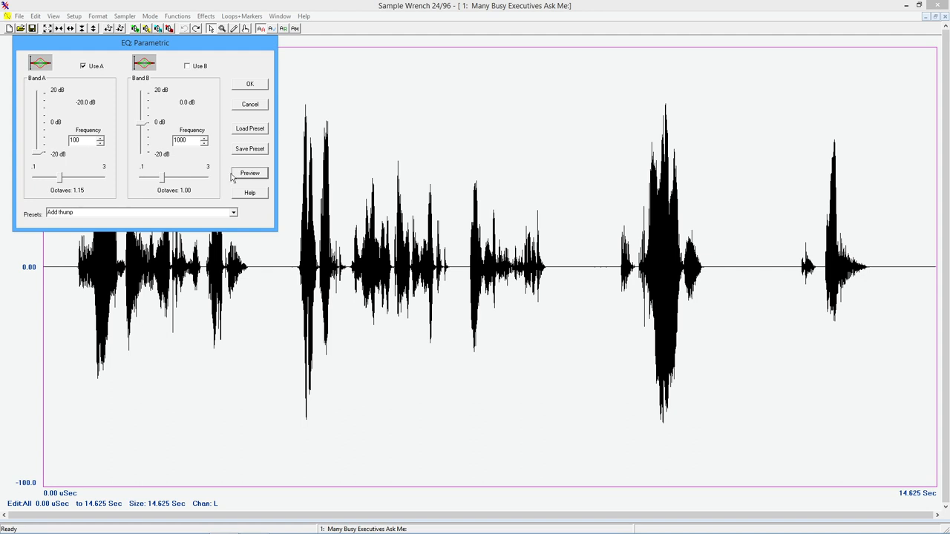
pyautogui.moveTo(38, 151); pyautogui.dragTo(39, 141)
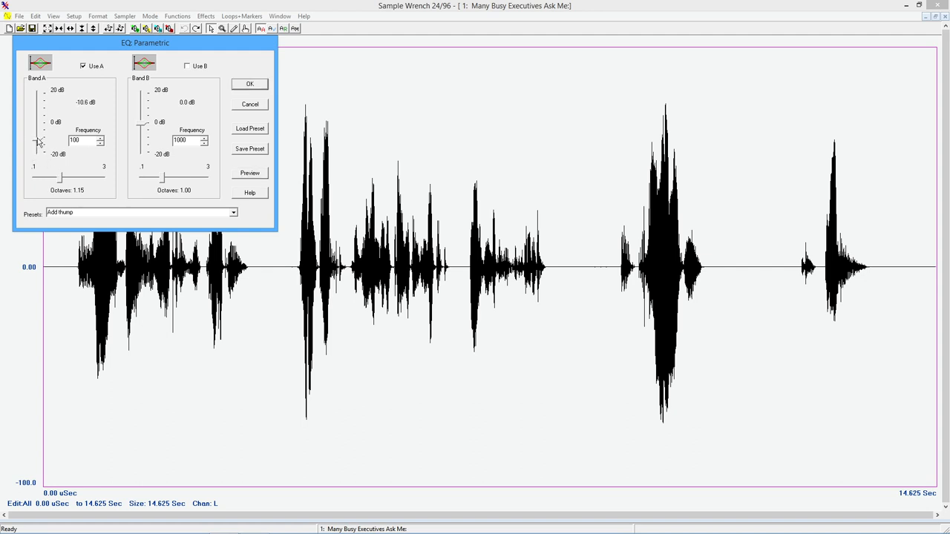
pyautogui.moveTo(38, 141); pyautogui.dragTo(39, 95)
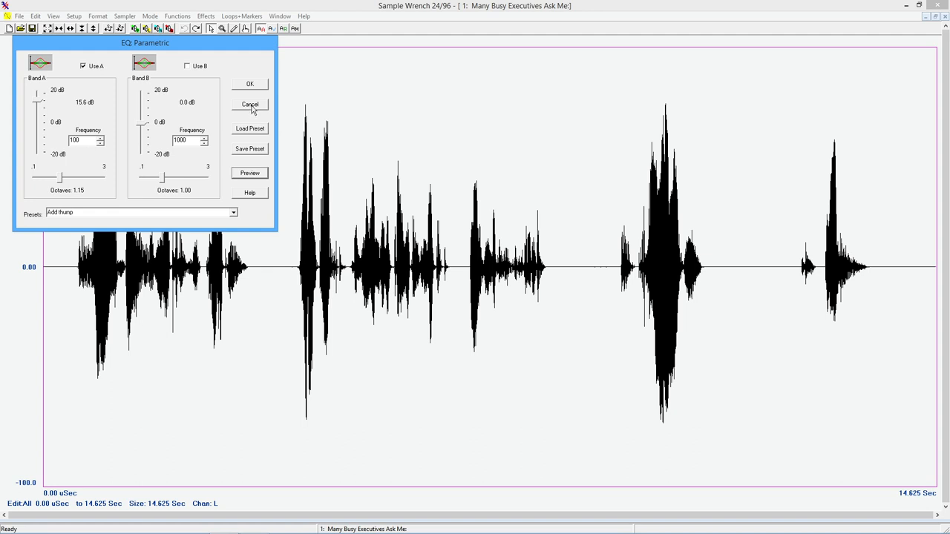
pyautogui.moveTo(255, 107)
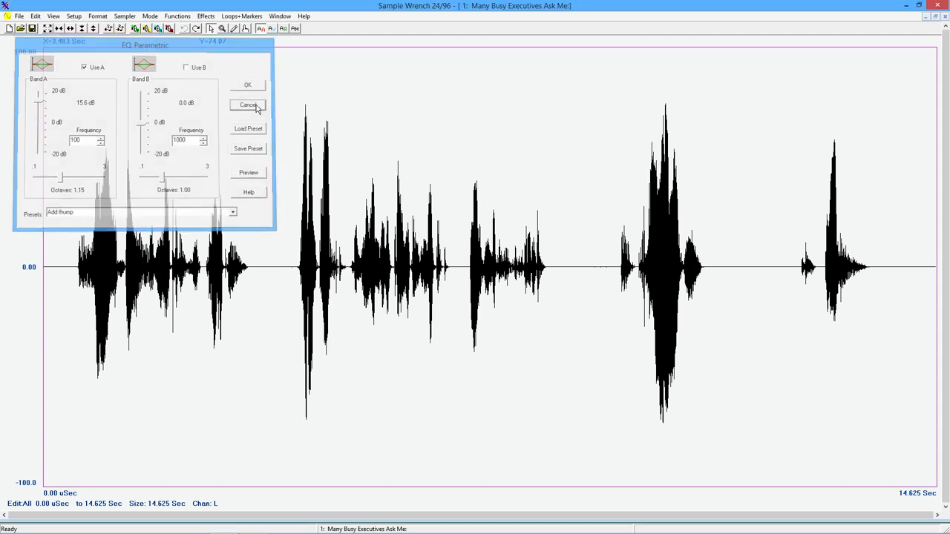
# Leave the parametric EQ unapplied and bring up the five-band GraFreq EQ with its Presets list.
pyautogui.click(248, 104)
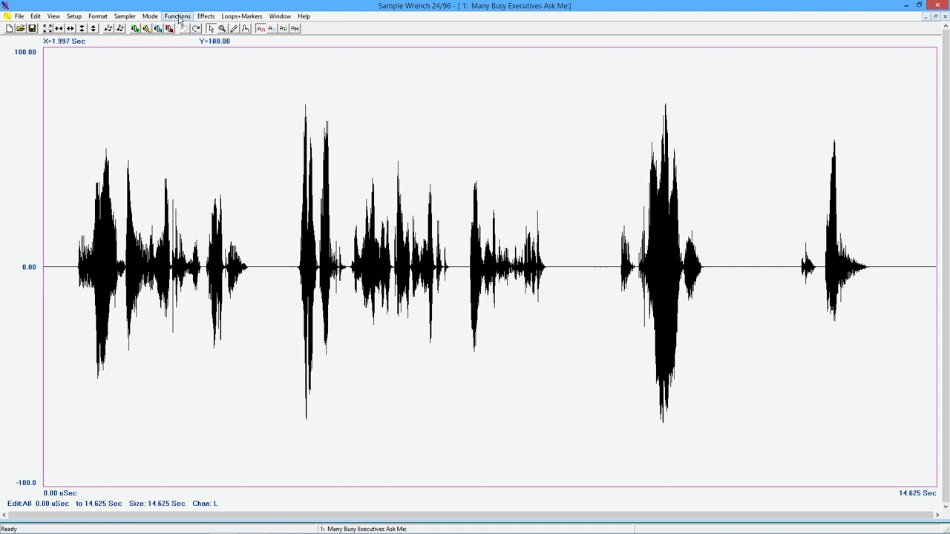
pyautogui.click(169, 14)
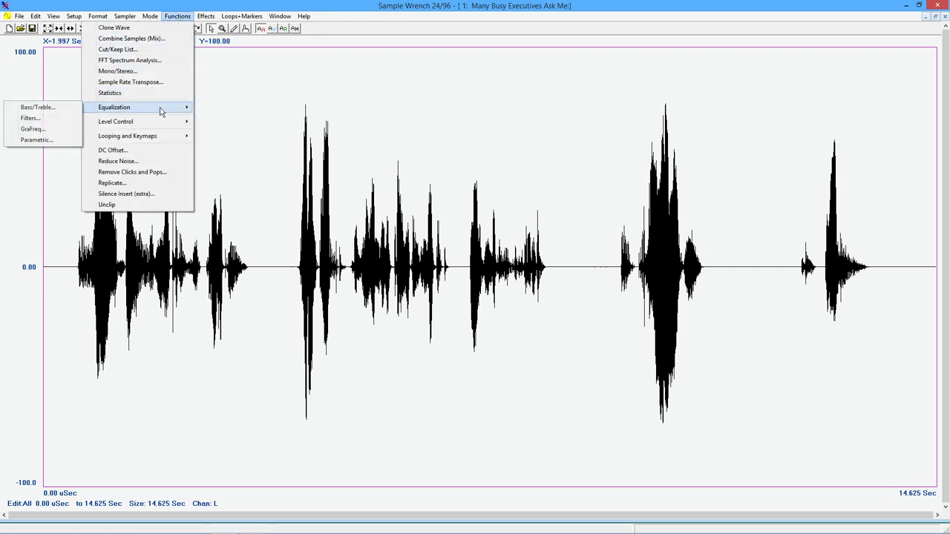
pyautogui.click(35, 129)
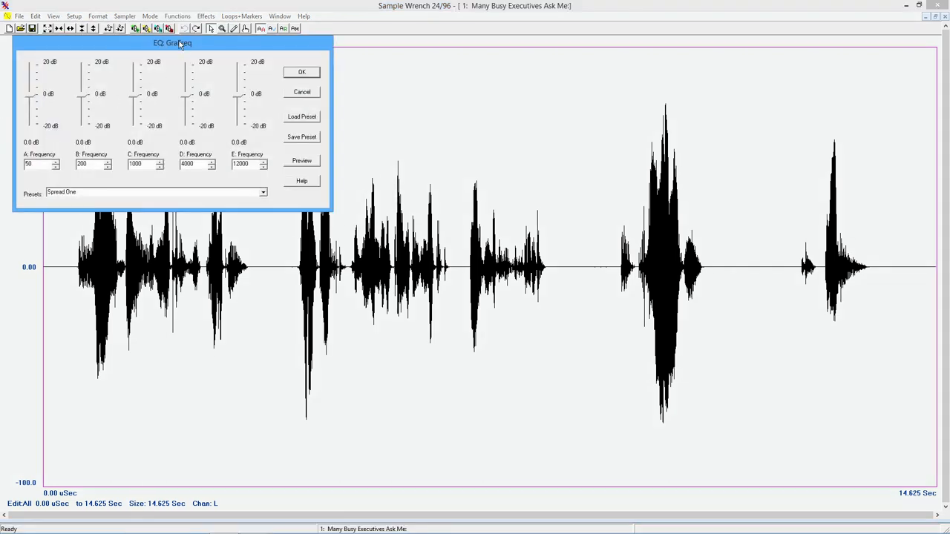
pyautogui.moveTo(172, 42); pyautogui.dragTo(204, 62)
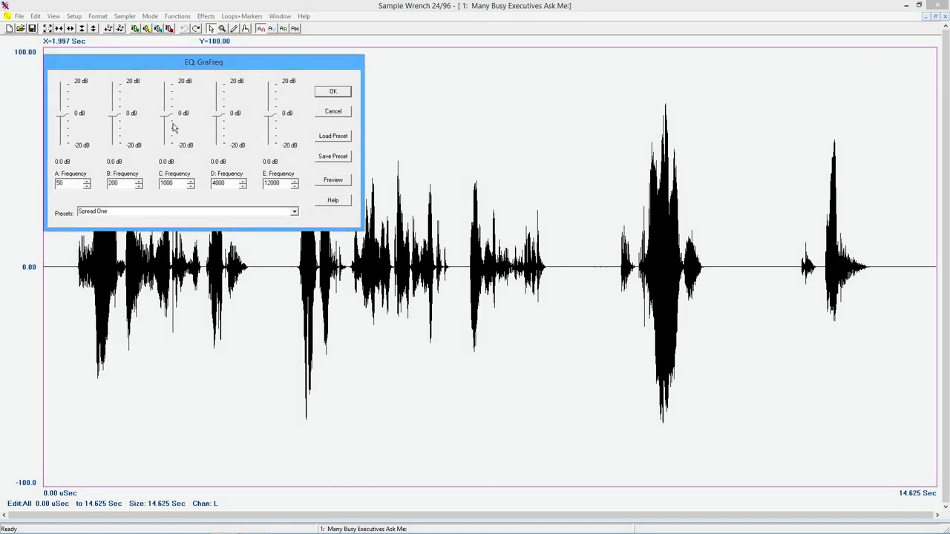
pyautogui.click(176, 184)
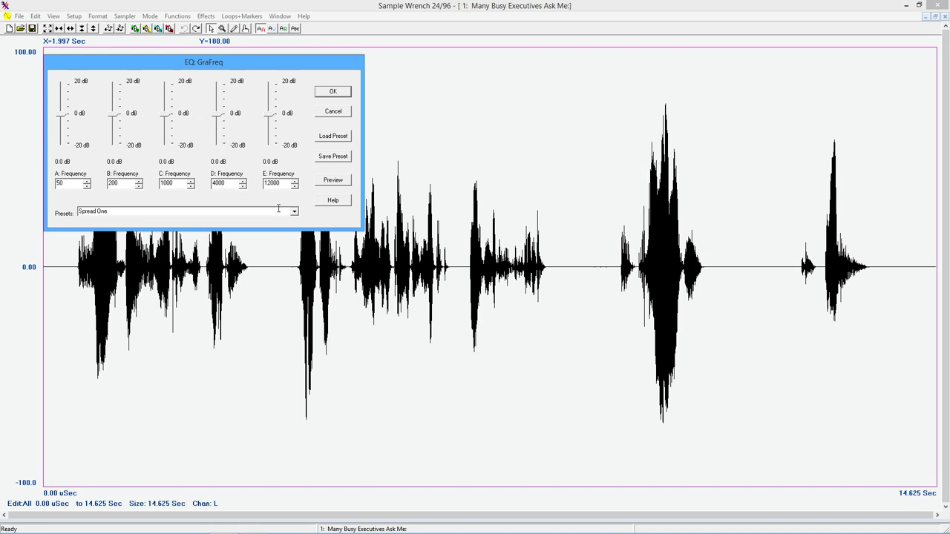
pyautogui.click(292, 211)
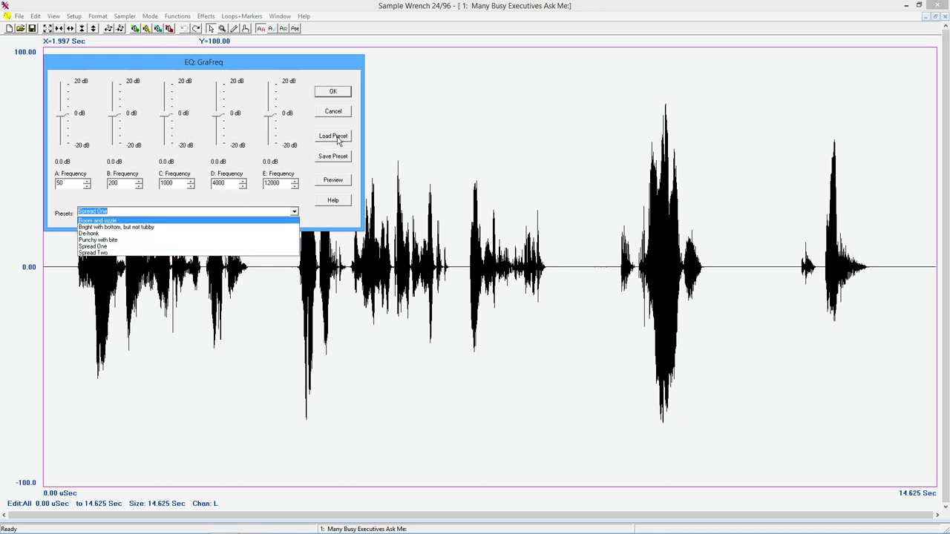
pyautogui.moveTo(347, 157)
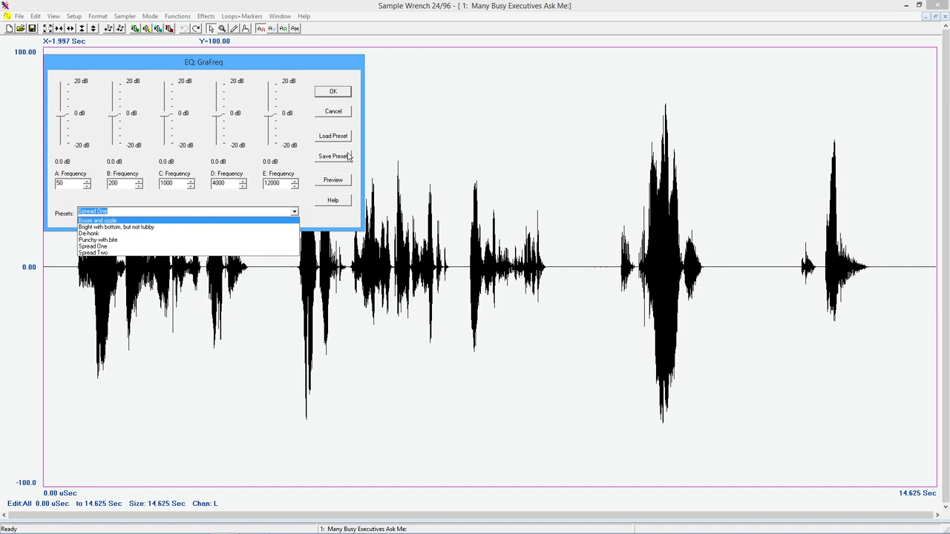
pyautogui.moveTo(333, 136)
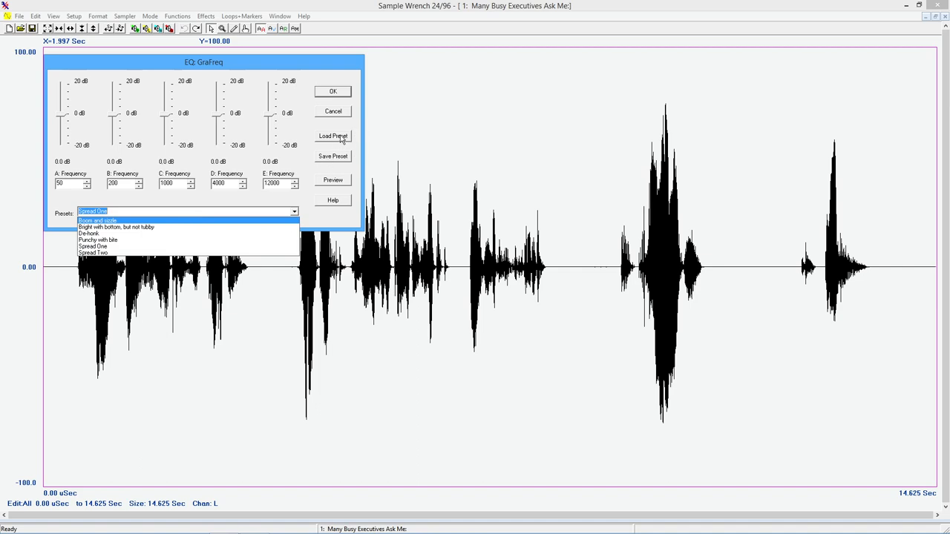
# Attempt to load the rumble.dwpeqf preset, which fails with a preset reading error.
pyautogui.click(332, 136)
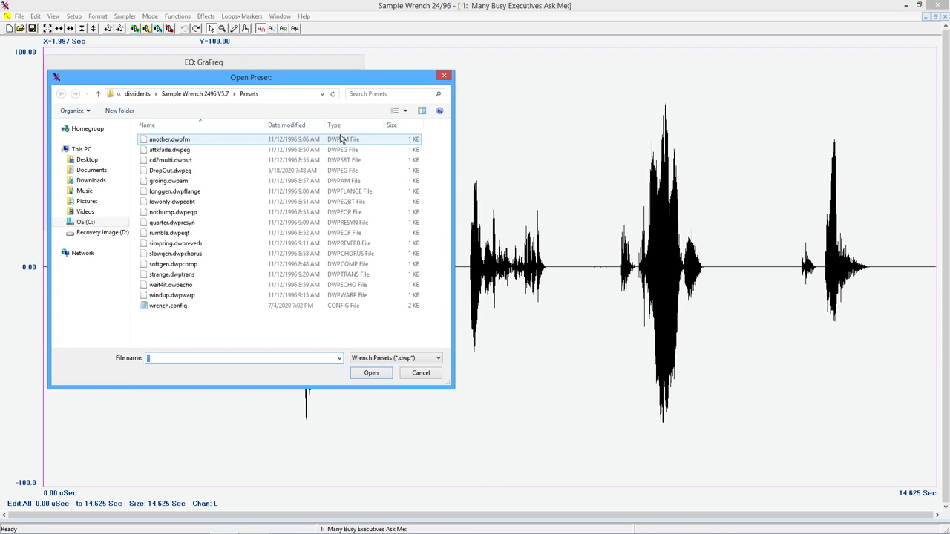
pyautogui.click(175, 252)
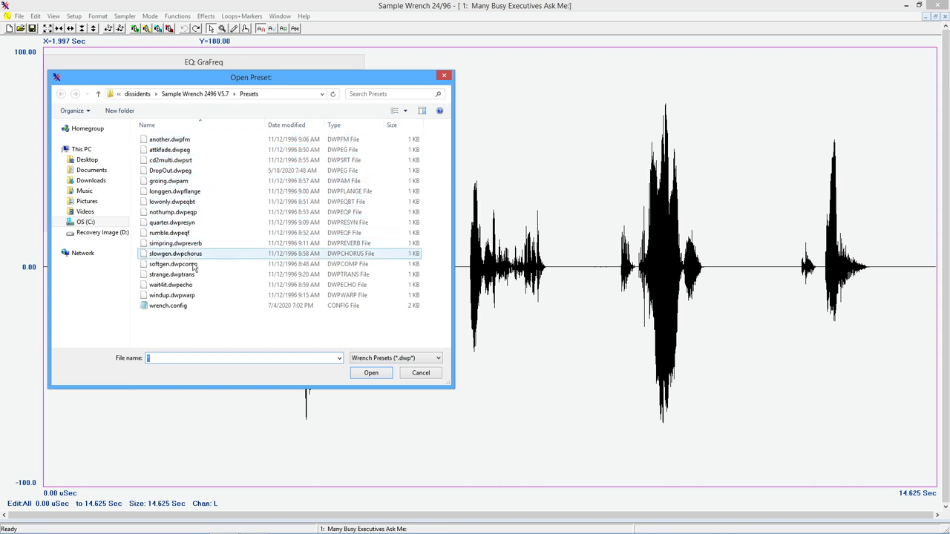
pyautogui.click(169, 140)
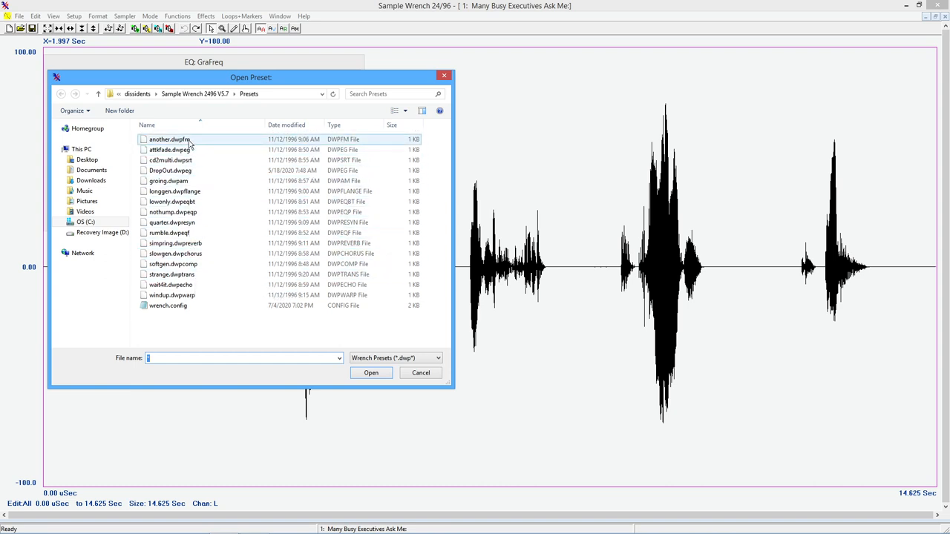
pyautogui.moveTo(220, 160)
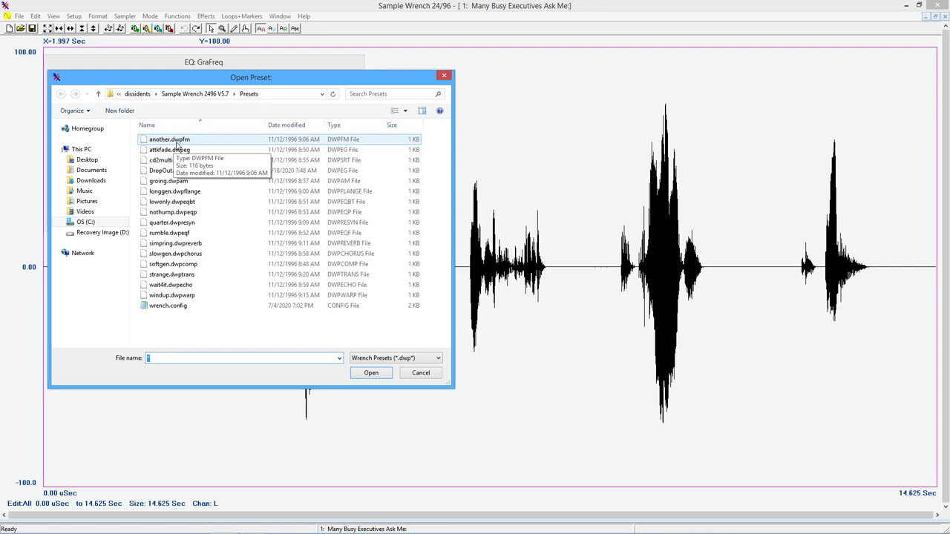
pyautogui.moveTo(179, 141)
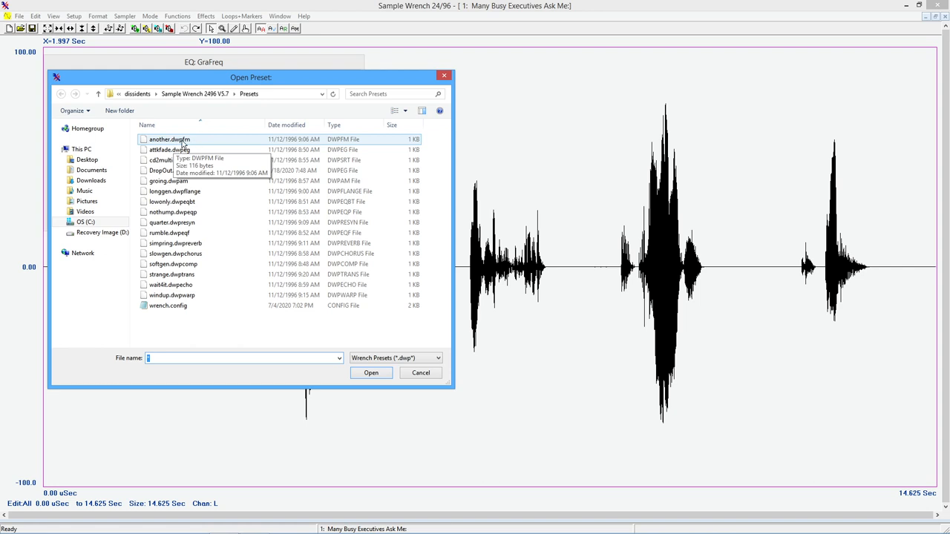
pyautogui.click(173, 222)
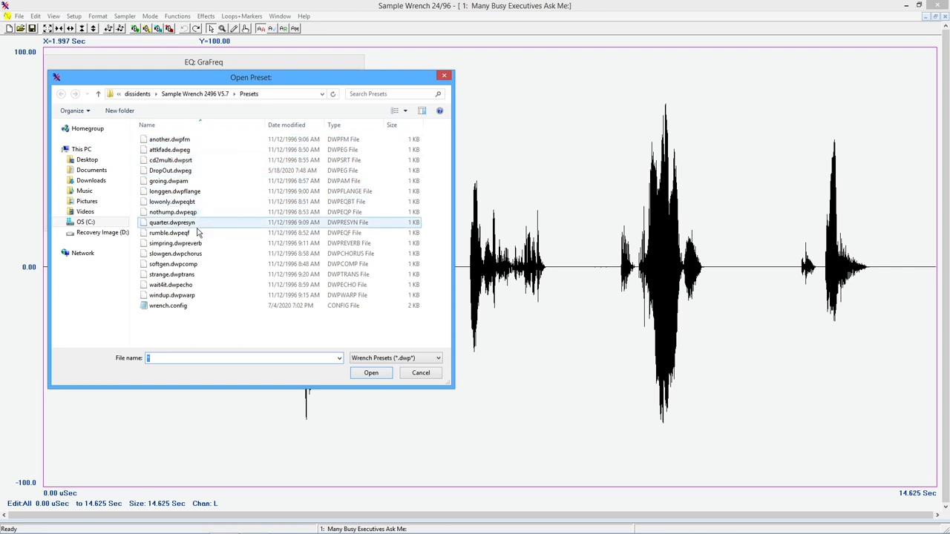
pyautogui.click(175, 190)
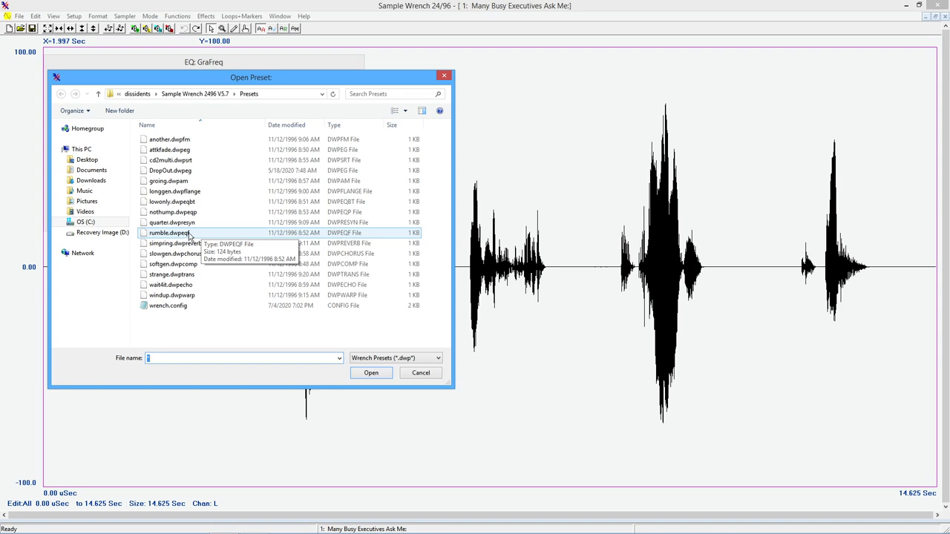
pyautogui.click(169, 232)
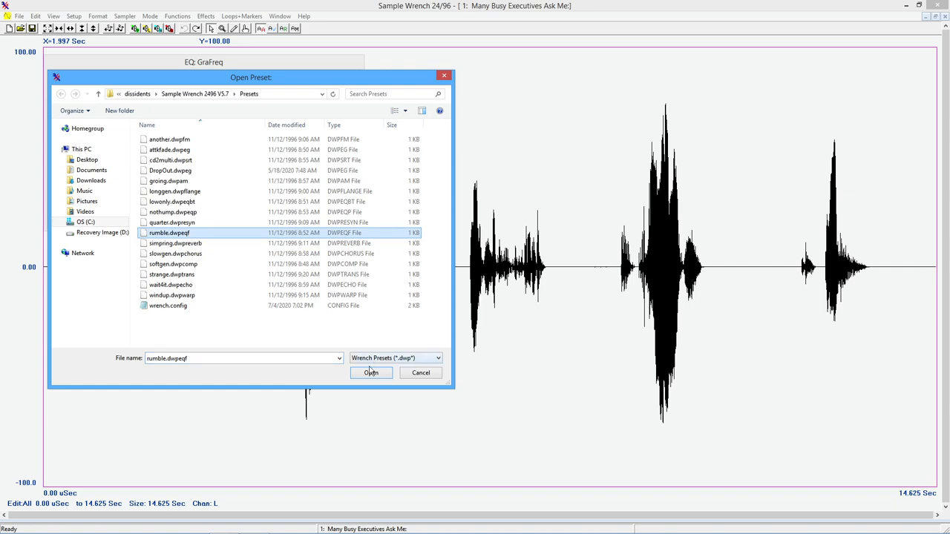
pyautogui.click(371, 373)
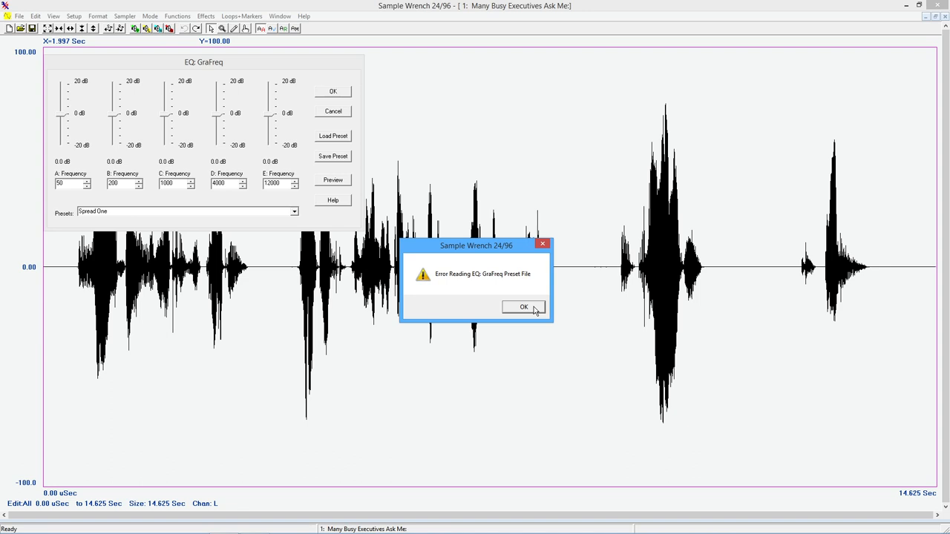
pyautogui.click(521, 307)
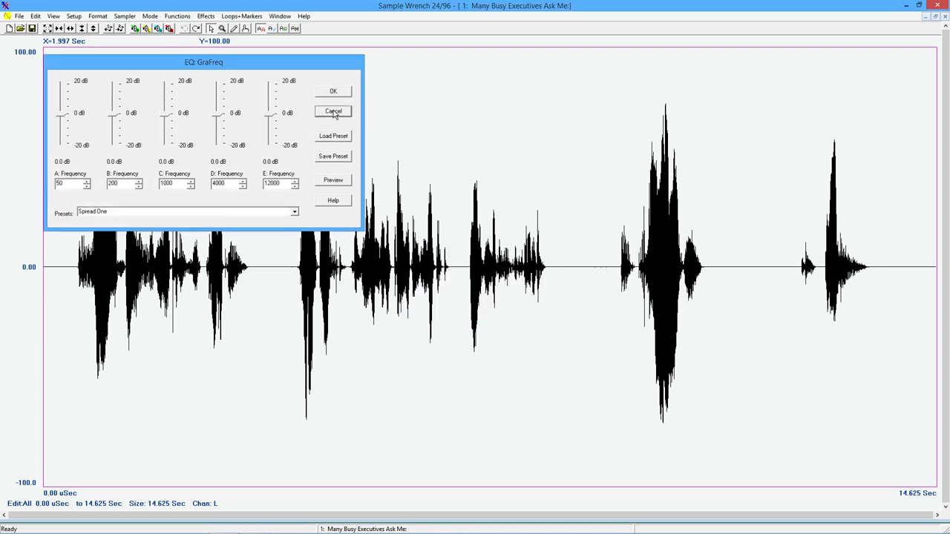
pyautogui.click(332, 111)
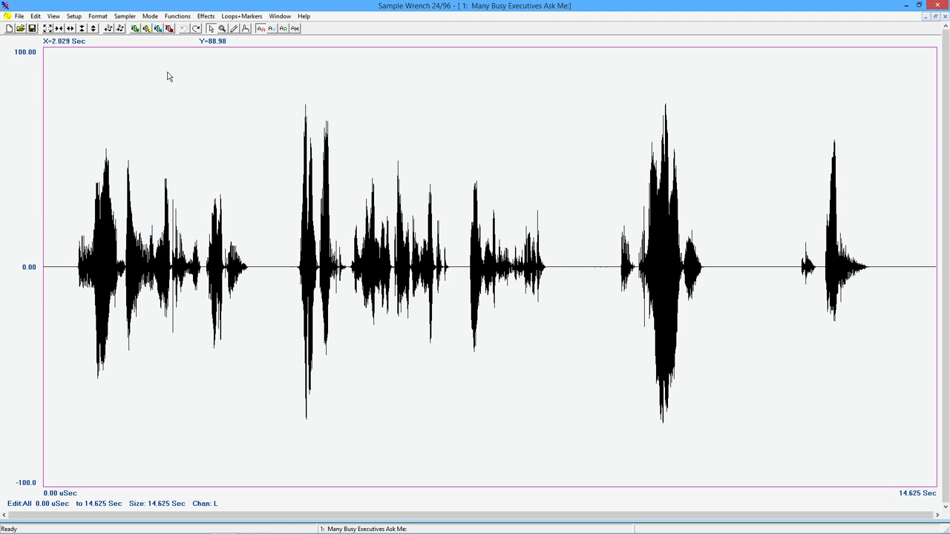
pyautogui.click(162, 15)
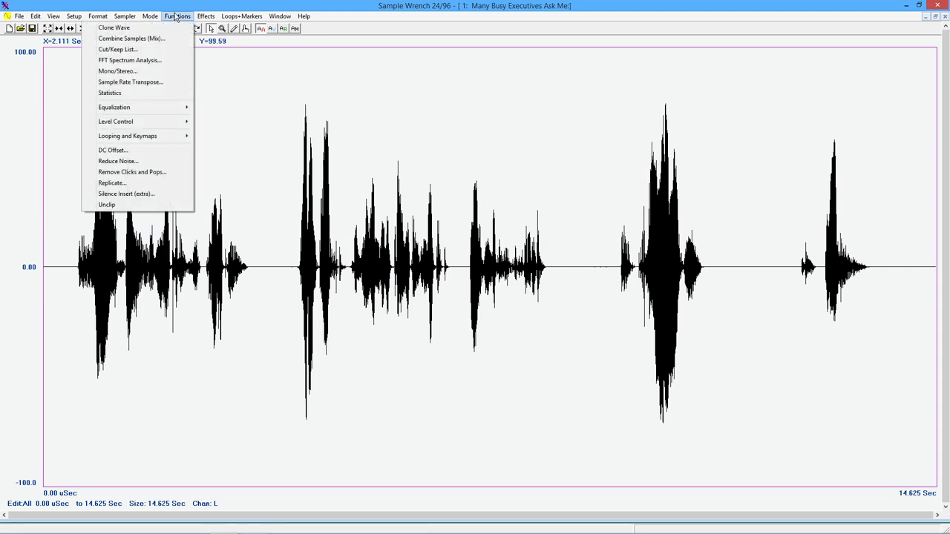
pyautogui.moveTo(114, 107)
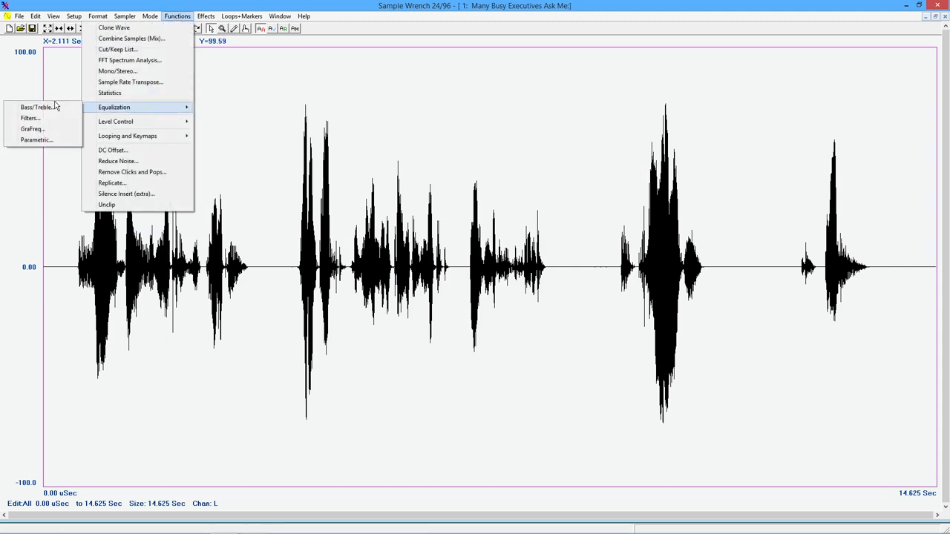
pyautogui.click(35, 107)
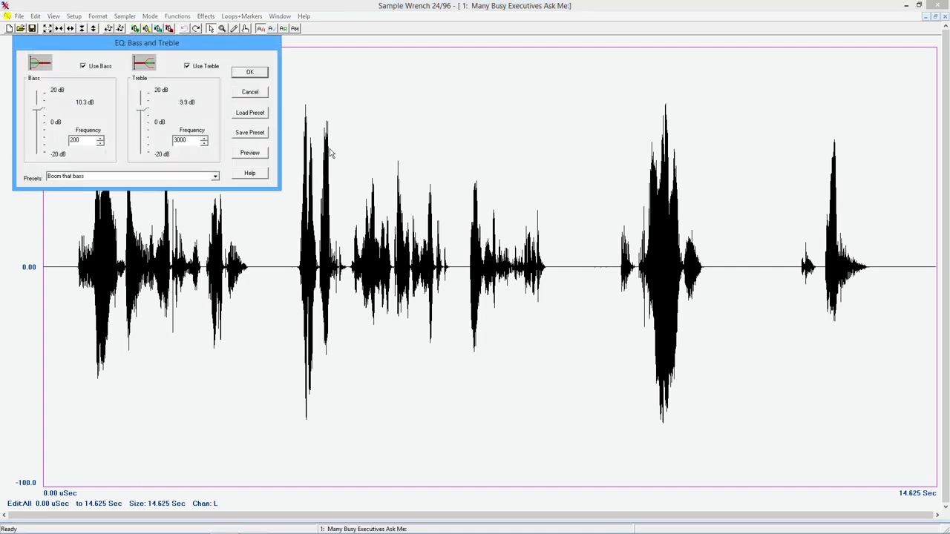
pyautogui.click(250, 113)
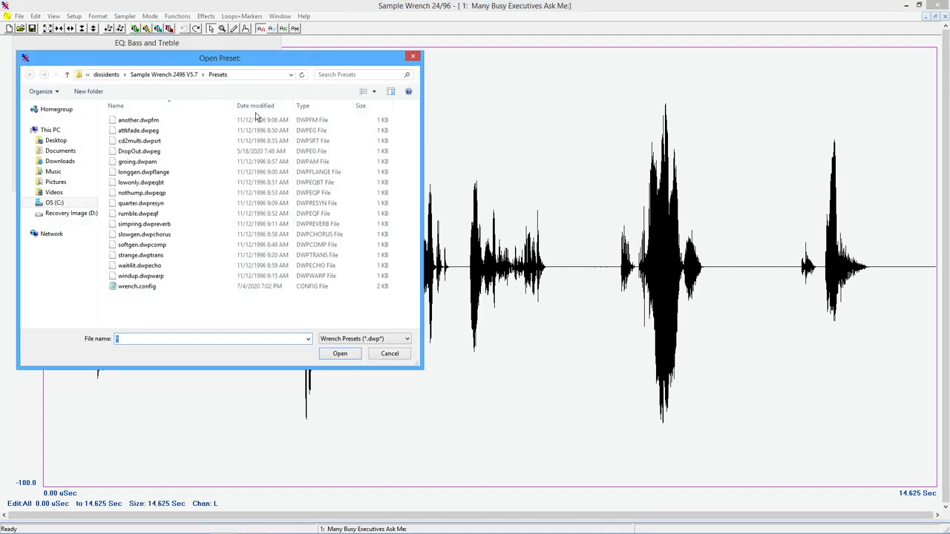
pyautogui.click(143, 172)
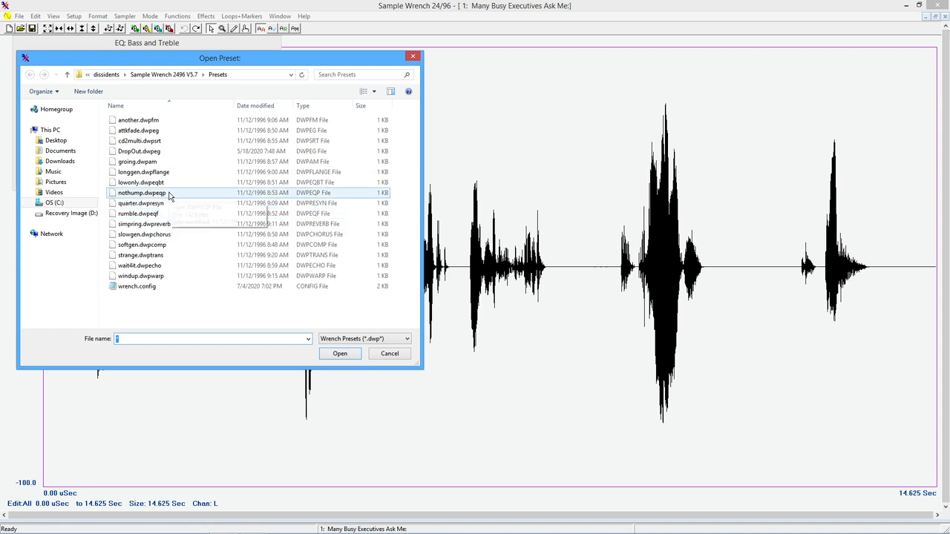
pyautogui.click(140, 181)
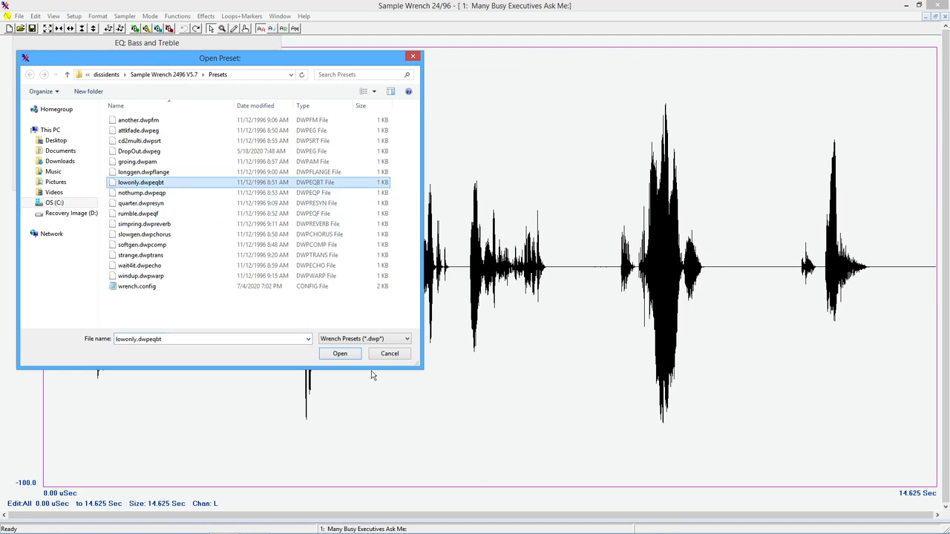
pyautogui.click(339, 354)
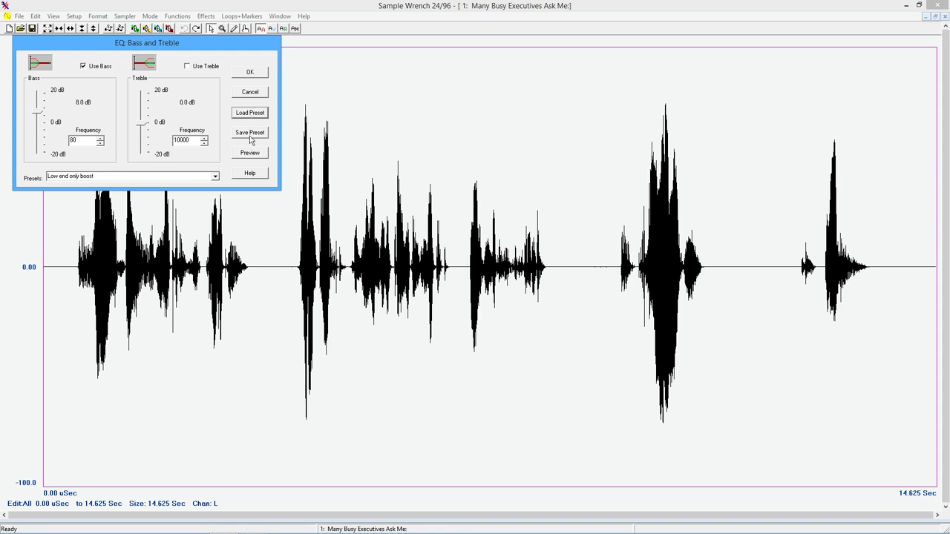
pyautogui.moveTo(178, 171)
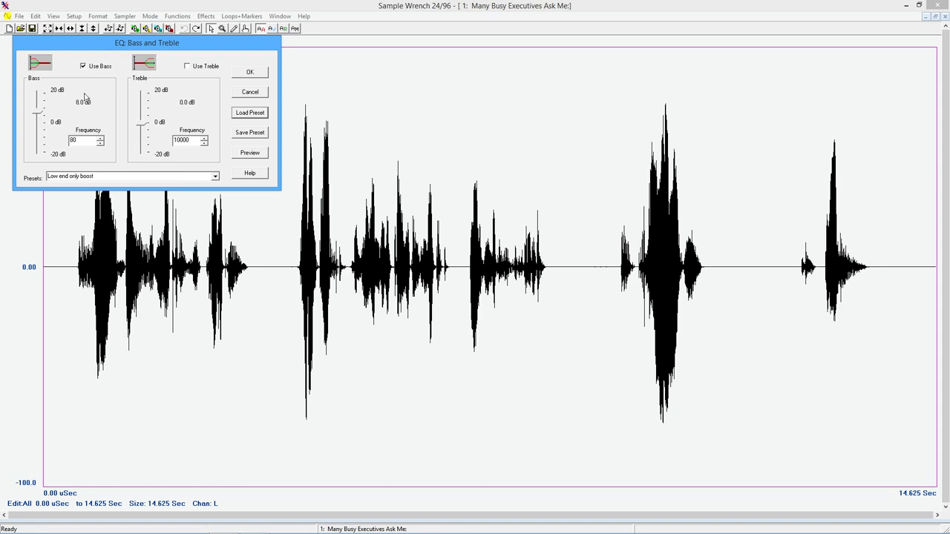
pyautogui.moveTo(196, 162)
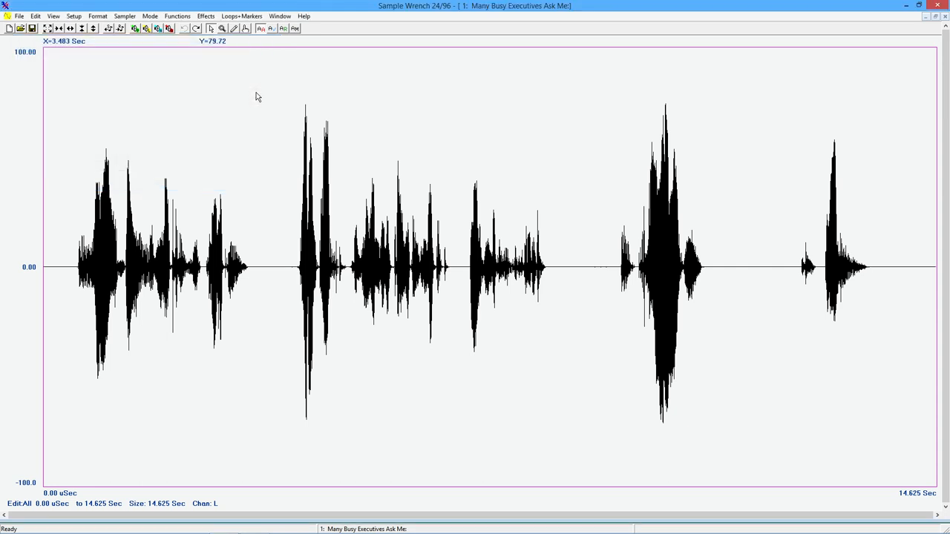
pyautogui.moveTo(214, 73)
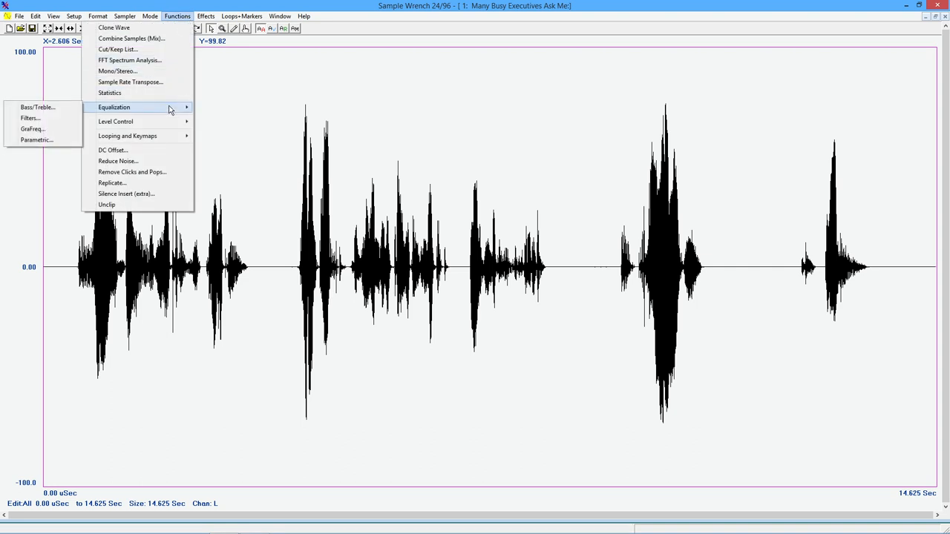
# Apply a Vari-Time high-pass sweep from 200 to 10000 Hz to the whole speech.
pyautogui.click(205, 15)
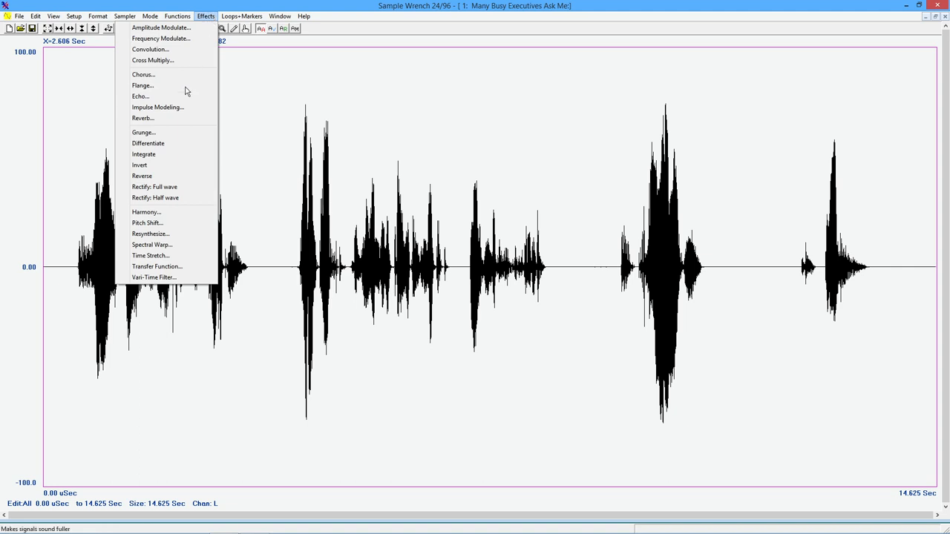
pyautogui.moveTo(155, 277)
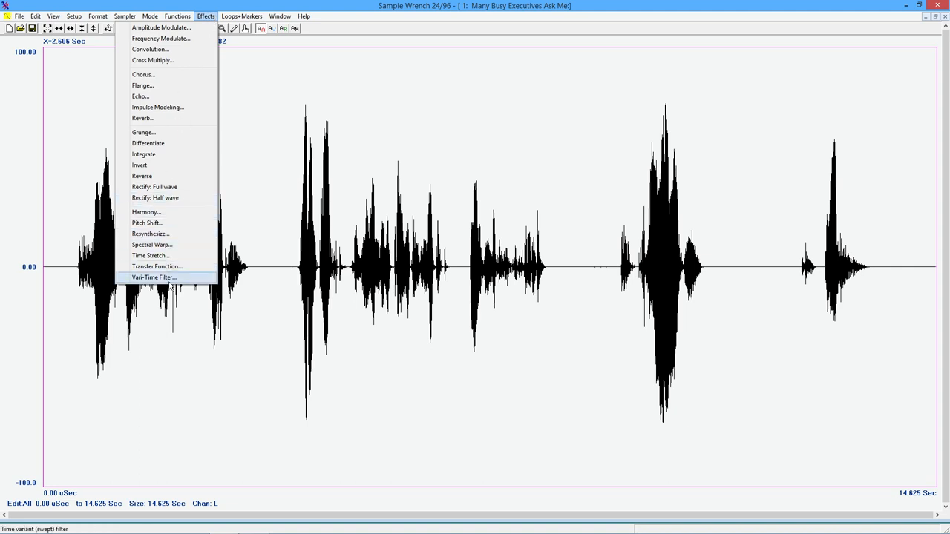
pyautogui.click(155, 277)
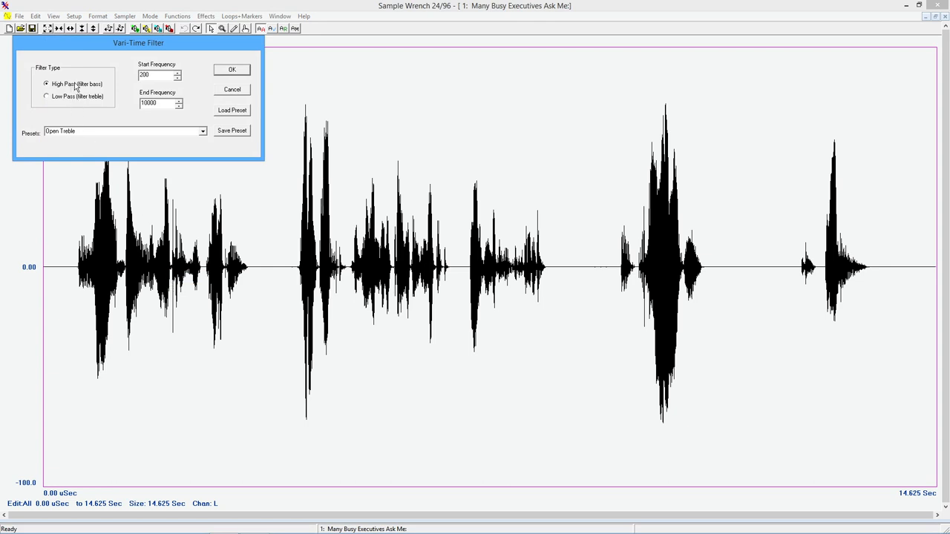
pyautogui.moveTo(196, 98)
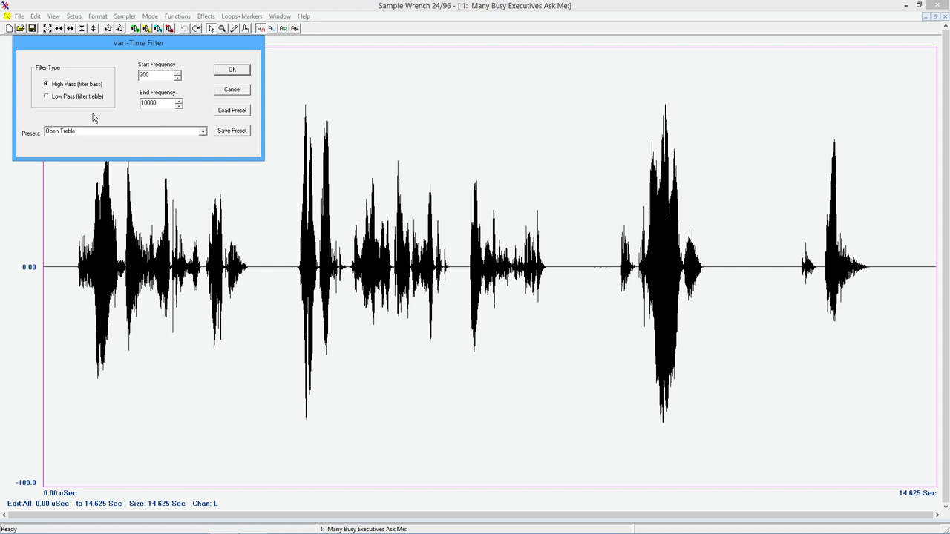
pyautogui.moveTo(72, 88)
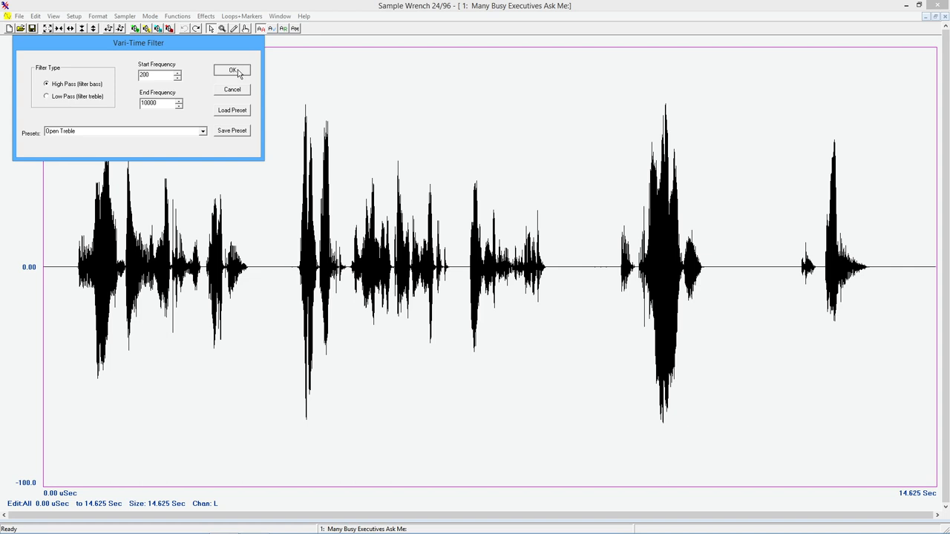
pyautogui.click(232, 71)
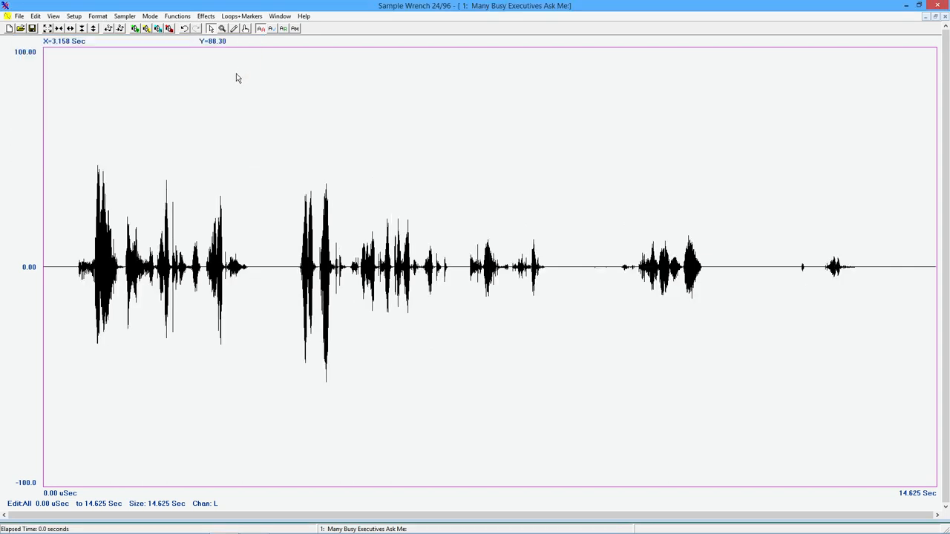
pyautogui.moveTo(242, 85)
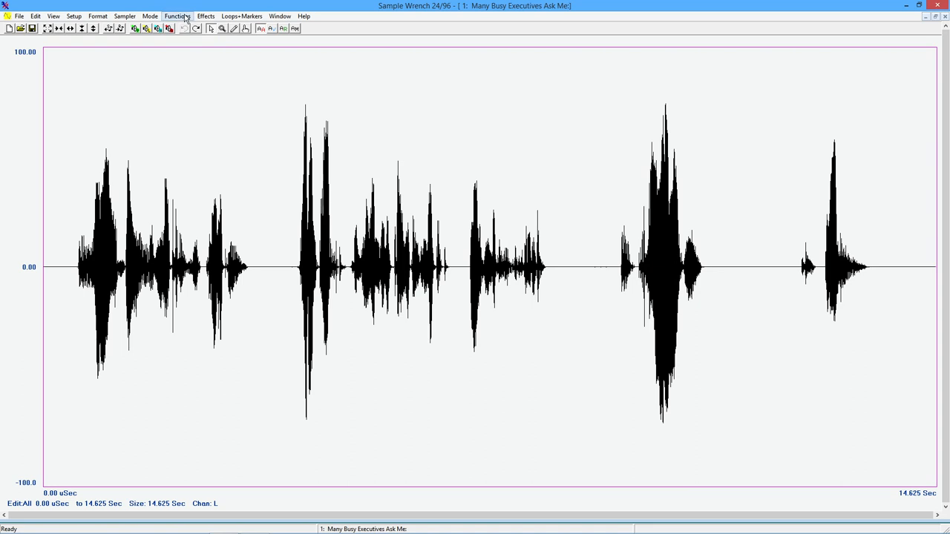
# Apply a Vari-Time low-pass sweep from 200 to 10000 Hz to the speech.
pyautogui.click(206, 15)
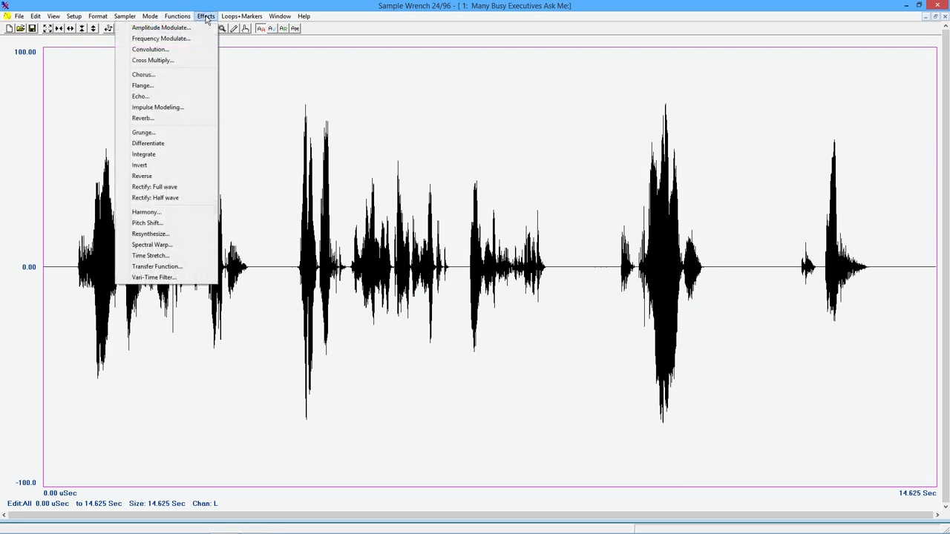
pyautogui.click(155, 278)
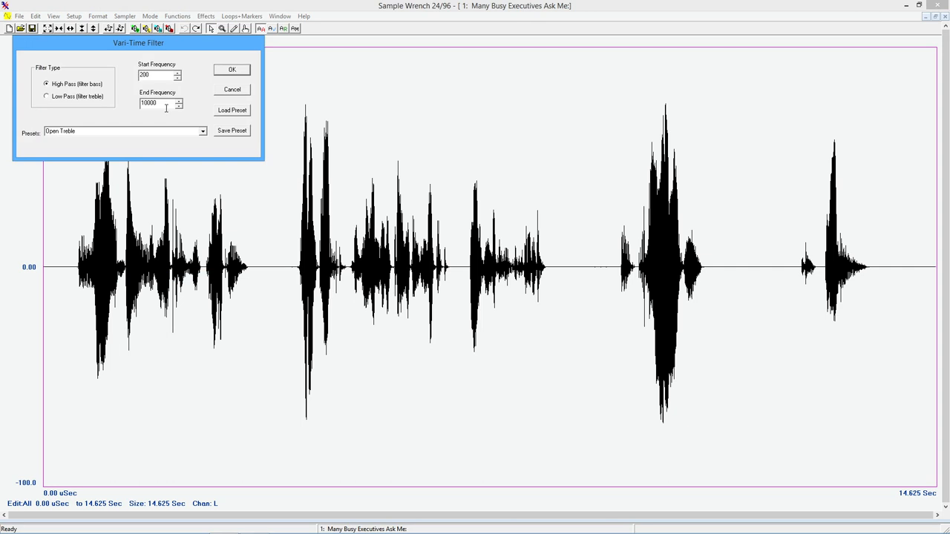
pyautogui.moveTo(110, 97)
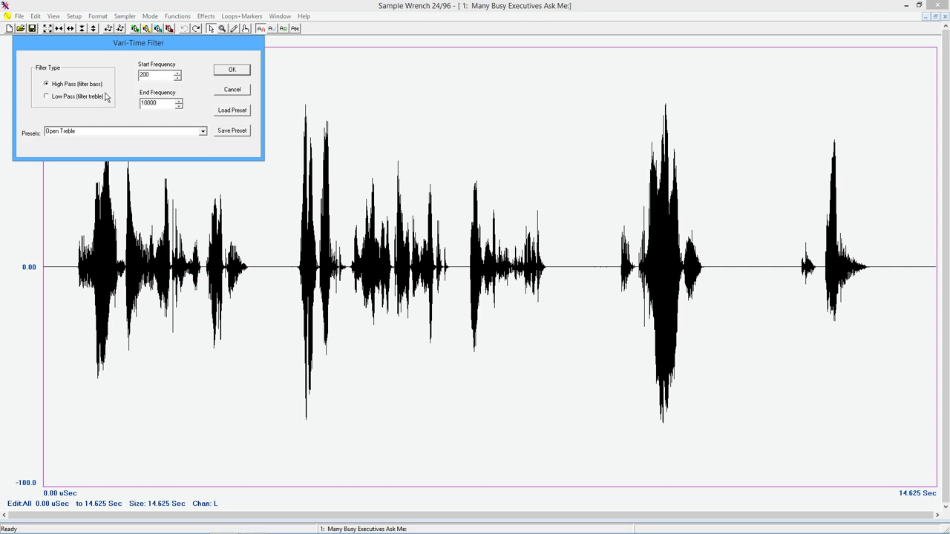
pyautogui.moveTo(83, 89)
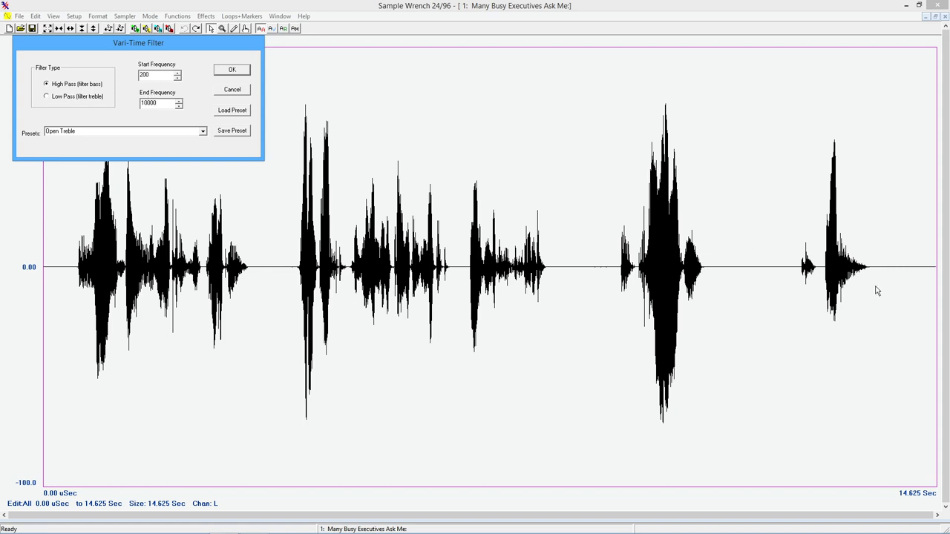
pyautogui.moveTo(864, 256)
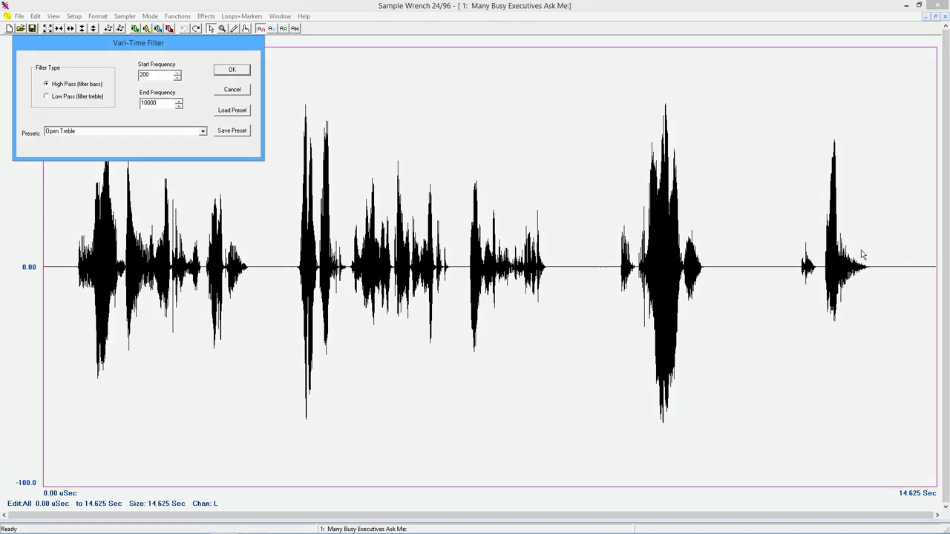
pyautogui.moveTo(175, 119)
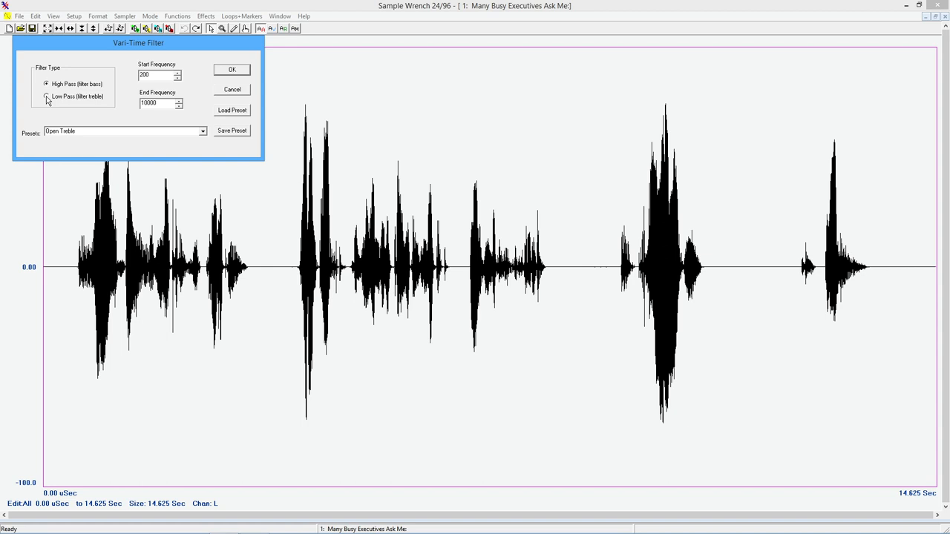
pyautogui.click(46, 98)
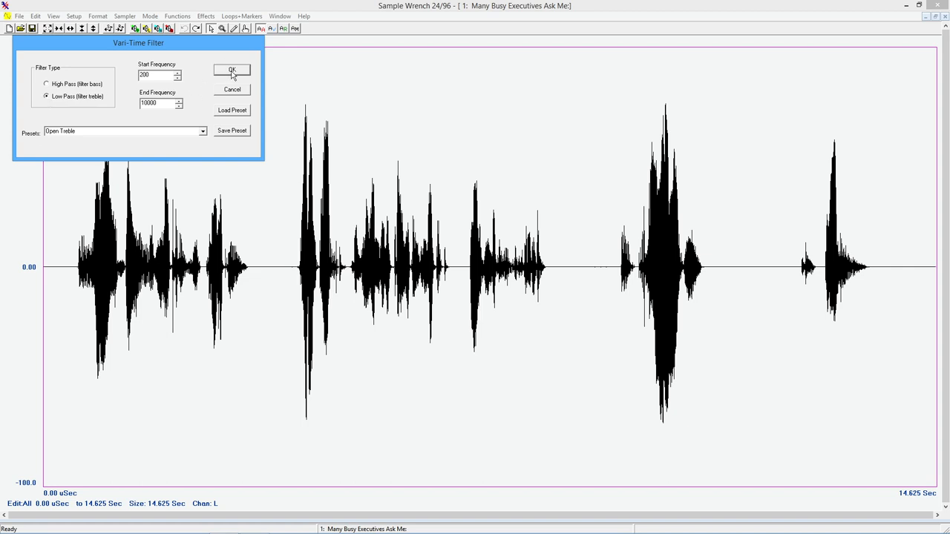
pyautogui.click(231, 69)
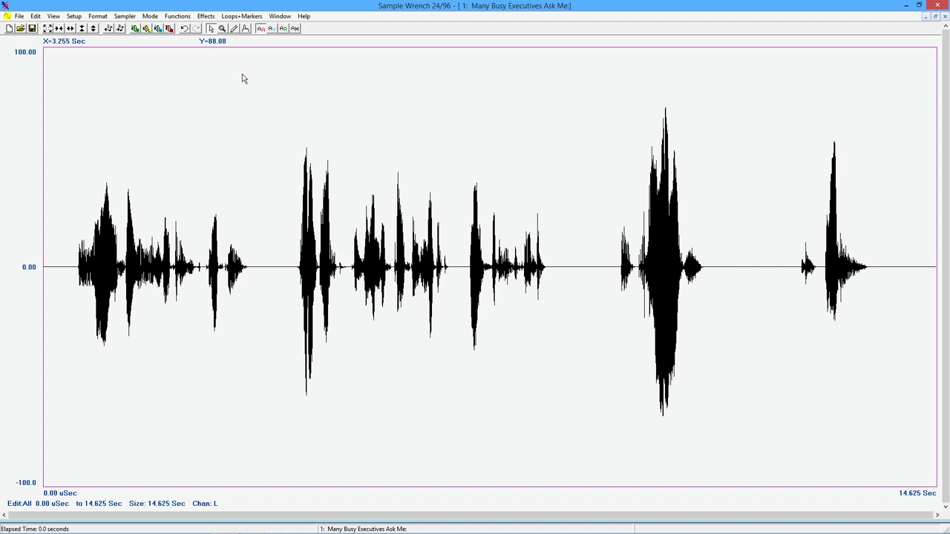
pyautogui.moveTo(211, 62)
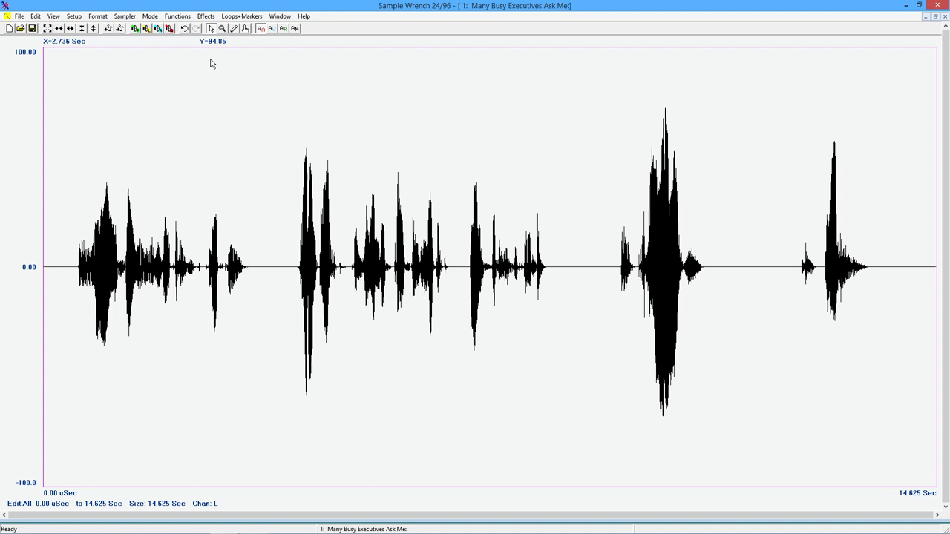
pyautogui.moveTo(223, 69)
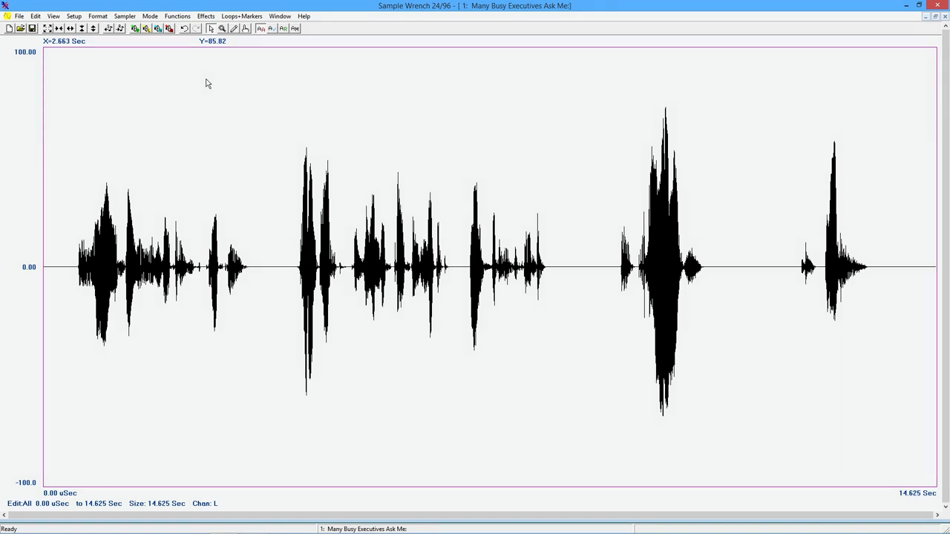
pyautogui.moveTo(199, 68)
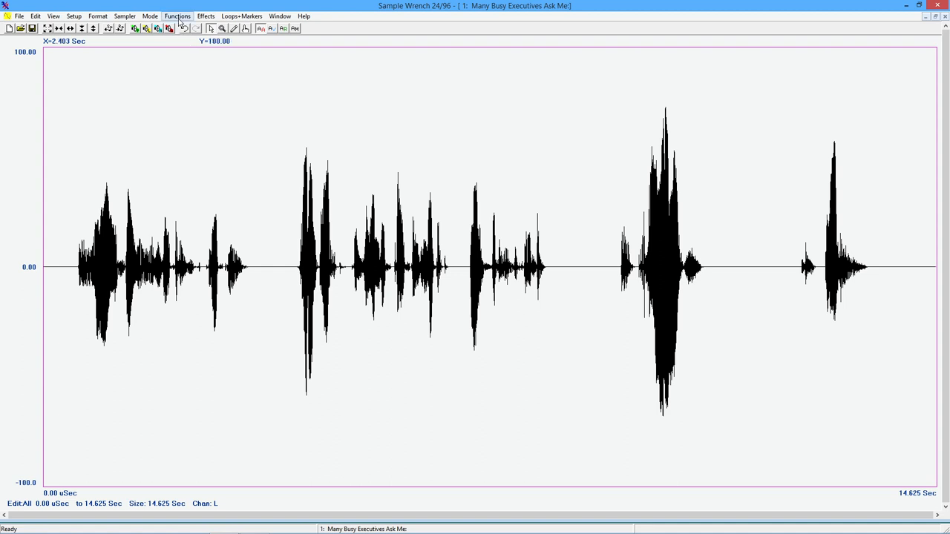
# Show the Effects list over the low-pass filtered speech waveform.
pyautogui.click(205, 15)
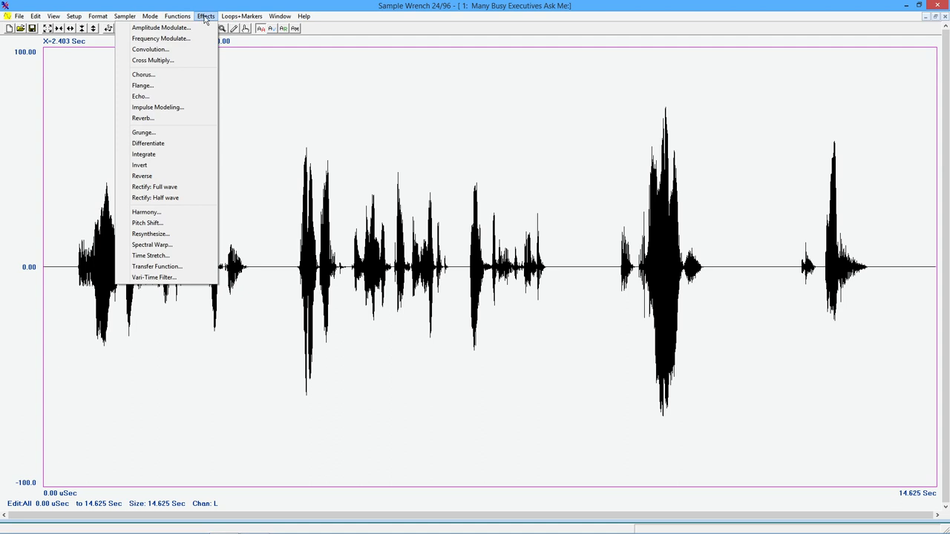
pyautogui.moveTo(186, 115)
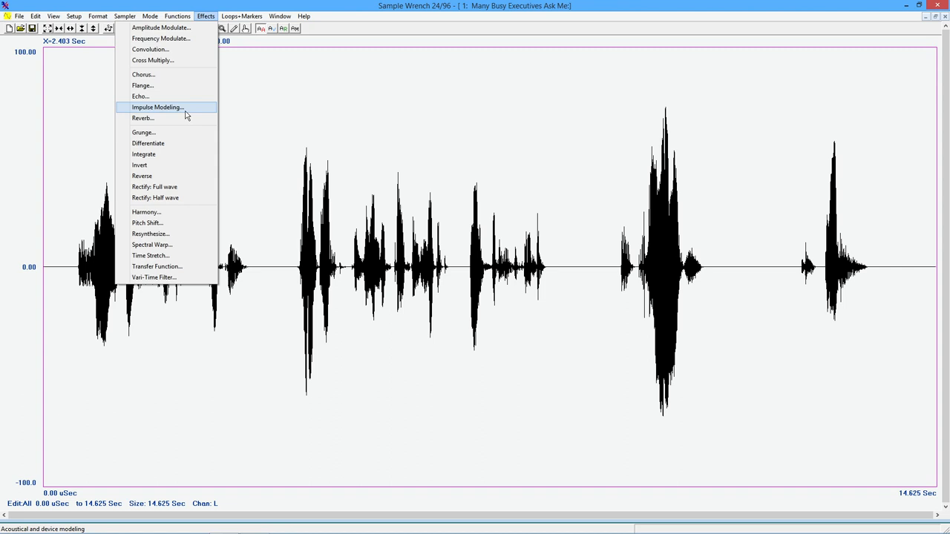
pyautogui.moveTo(199, 110)
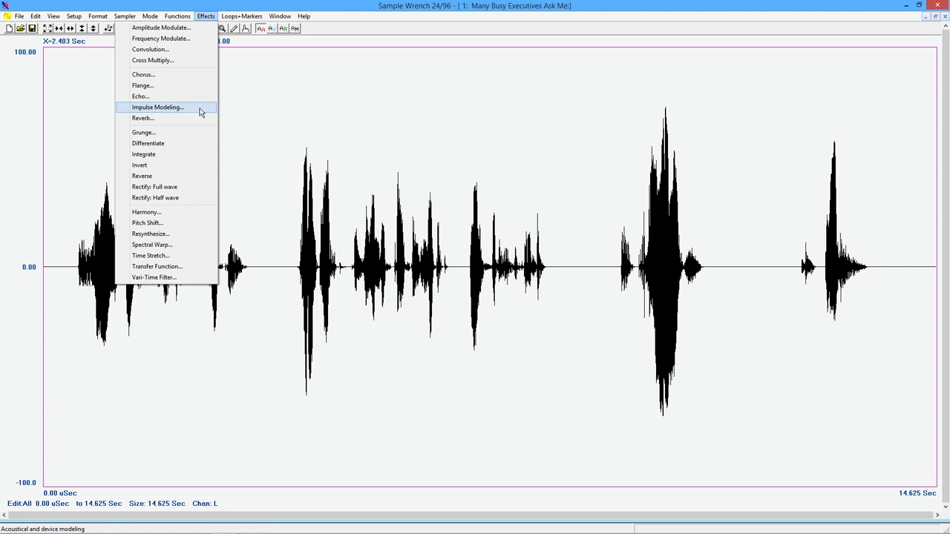